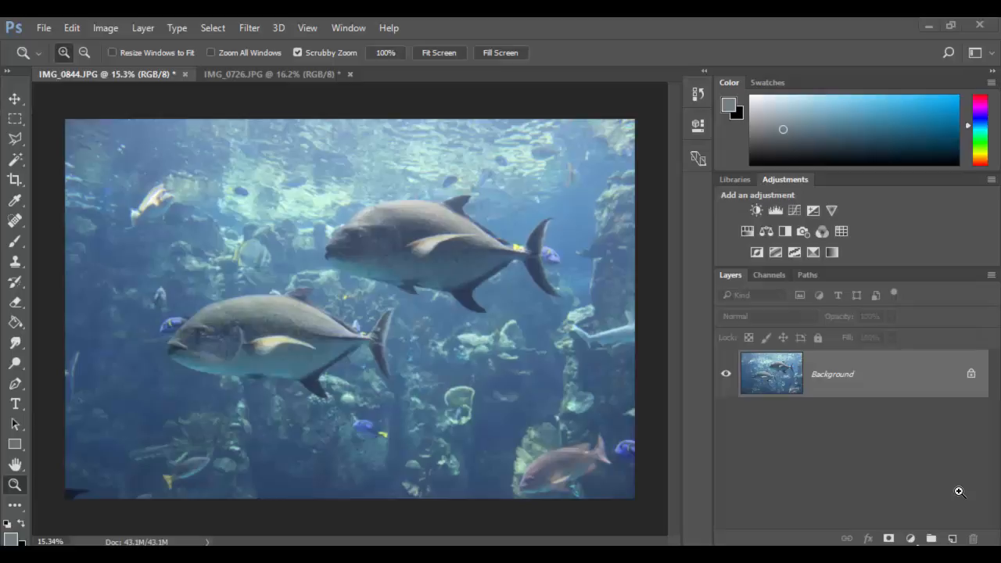
pyautogui.moveTo(941, 496)
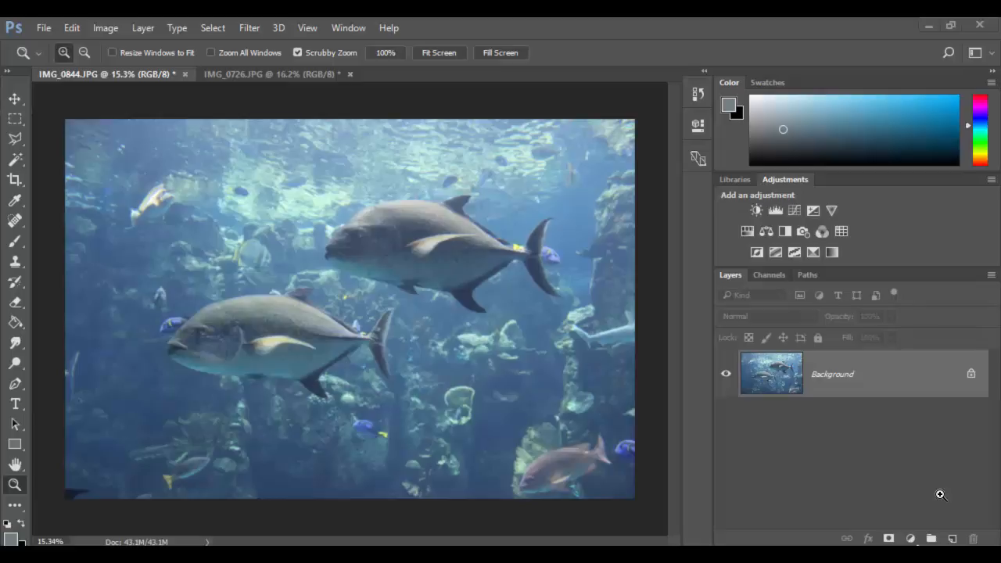
pyautogui.moveTo(704, 228)
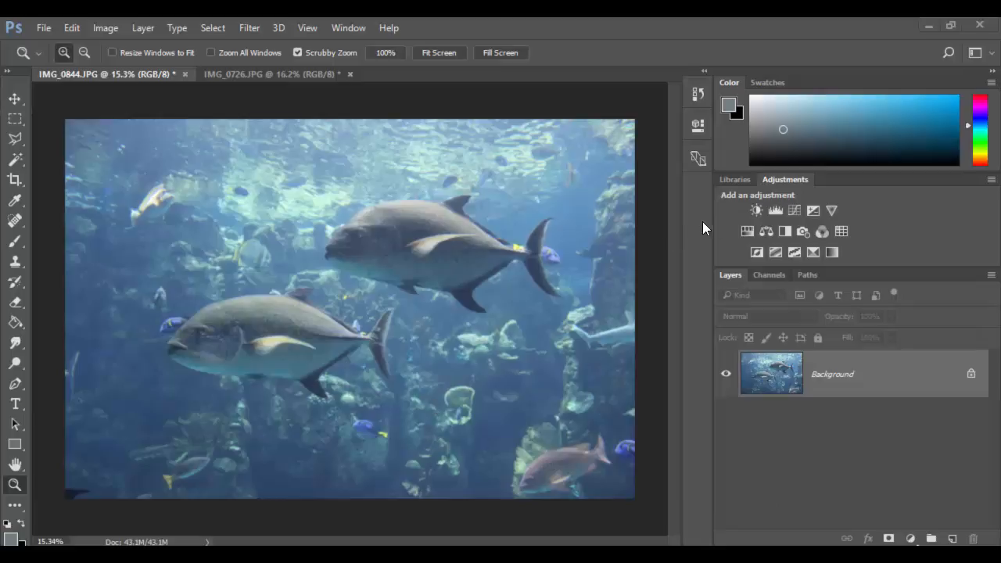
pyautogui.moveTo(774, 429)
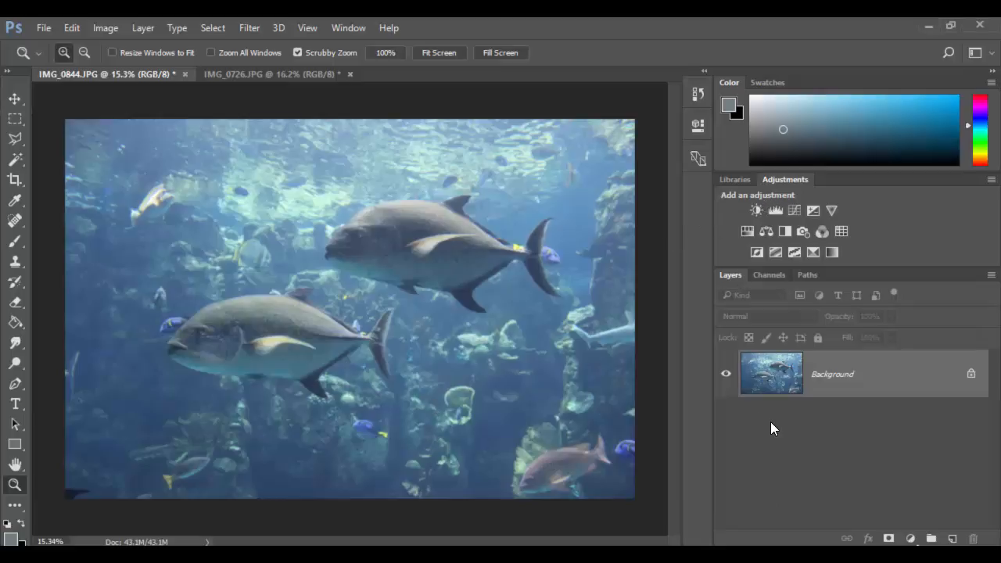
# Add a Brightness/Contrast layer, auto-set contrast to 100, and set brightness to -14.
pyautogui.click(756, 210)
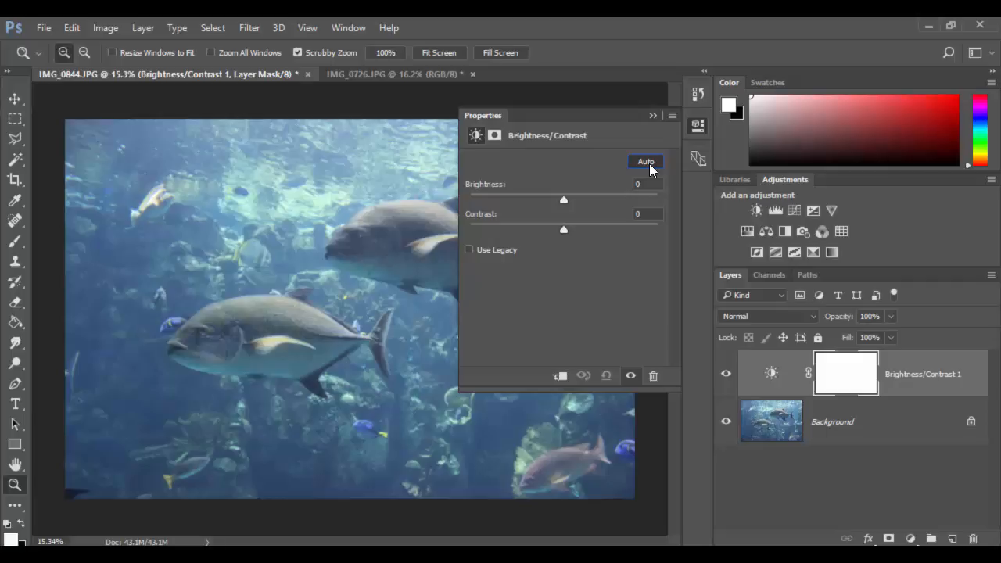
pyautogui.click(655, 115)
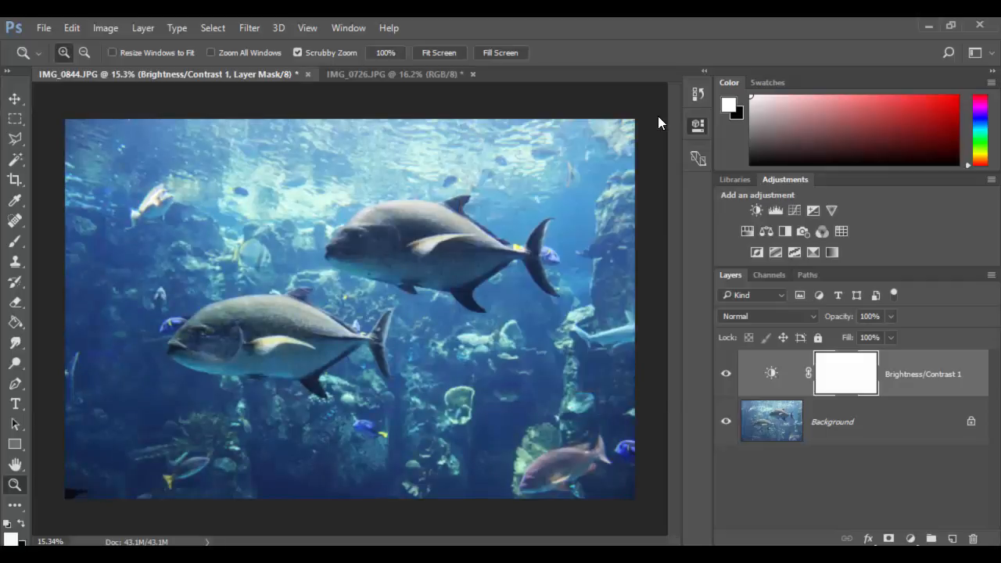
pyautogui.click(726, 374)
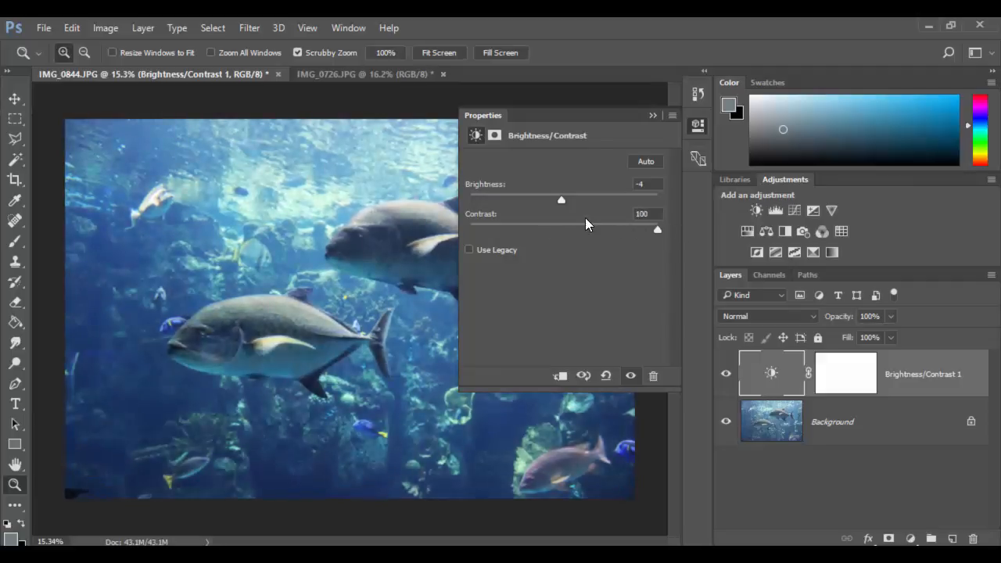
pyautogui.moveTo(561, 199); pyautogui.dragTo(634, 200)
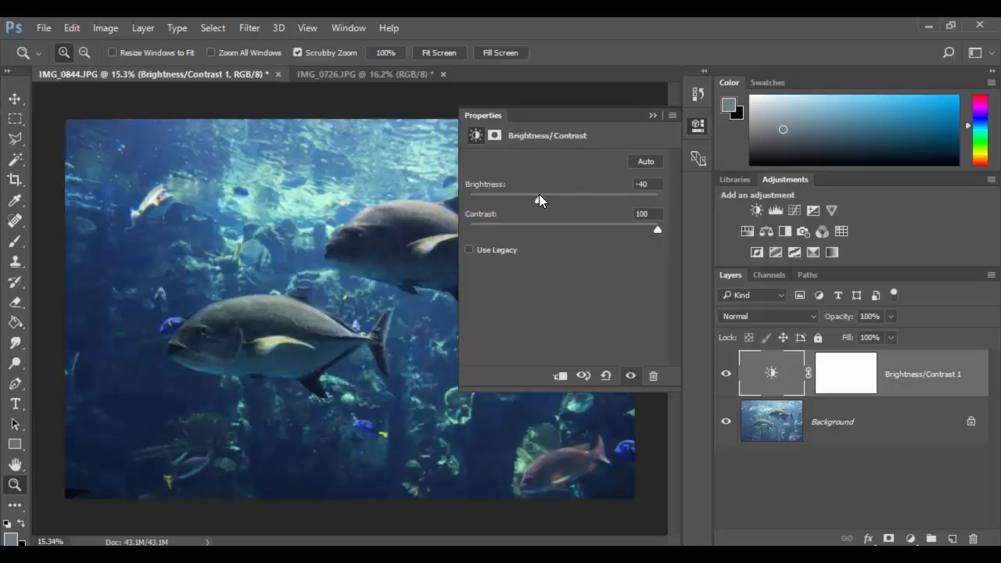
pyautogui.moveTo(526, 201); pyautogui.dragTo(555, 200)
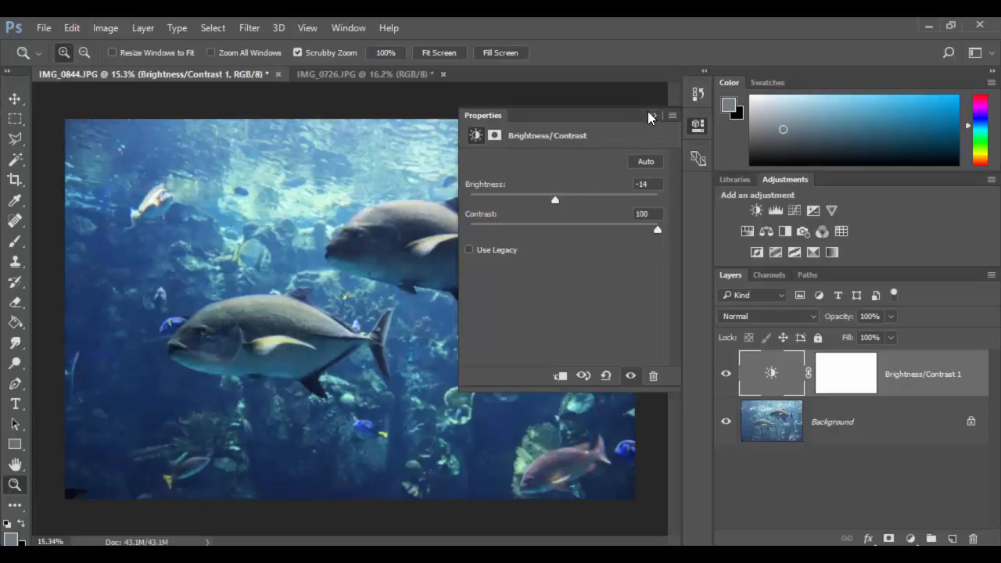
# Hide the Brightness/Contrast layer and add a Levels layer above the Background.
pyautogui.click(652, 116)
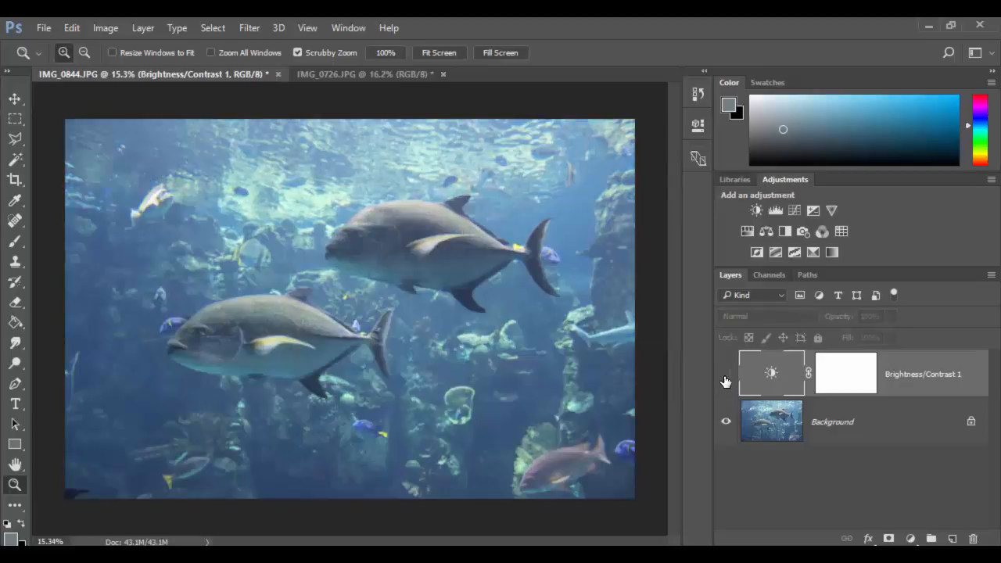
pyautogui.click(725, 374)
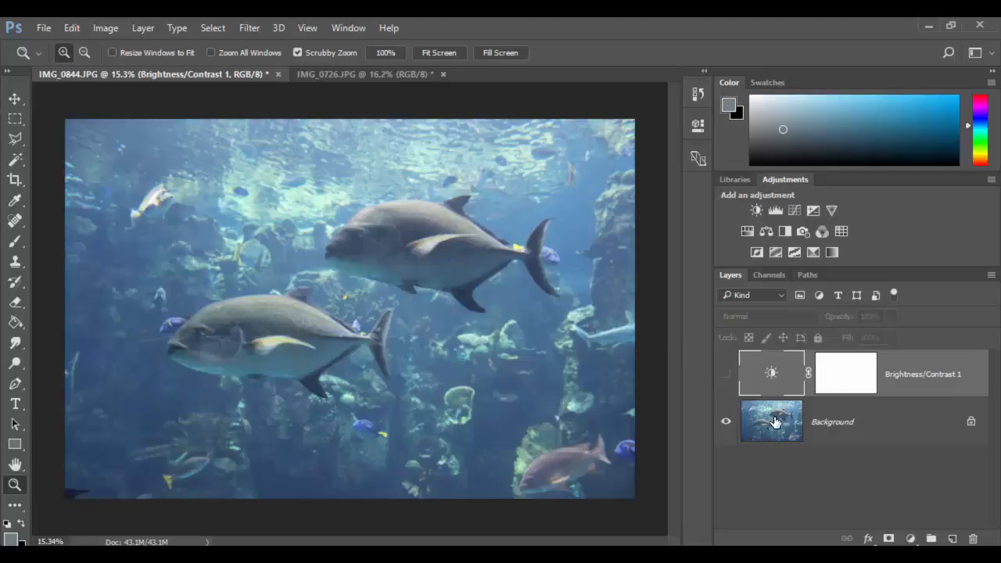
pyautogui.click(771, 422)
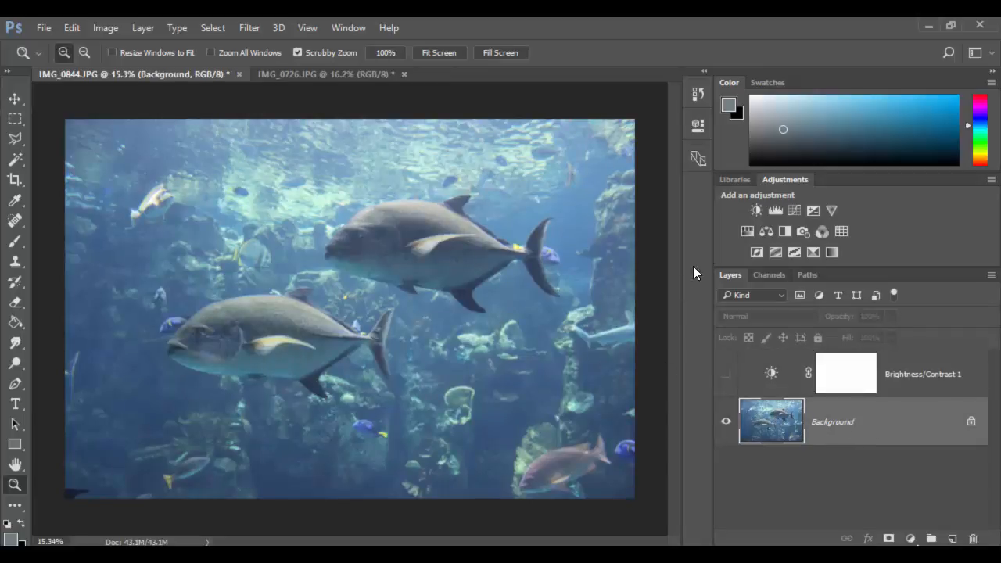
pyautogui.moveTo(775, 210)
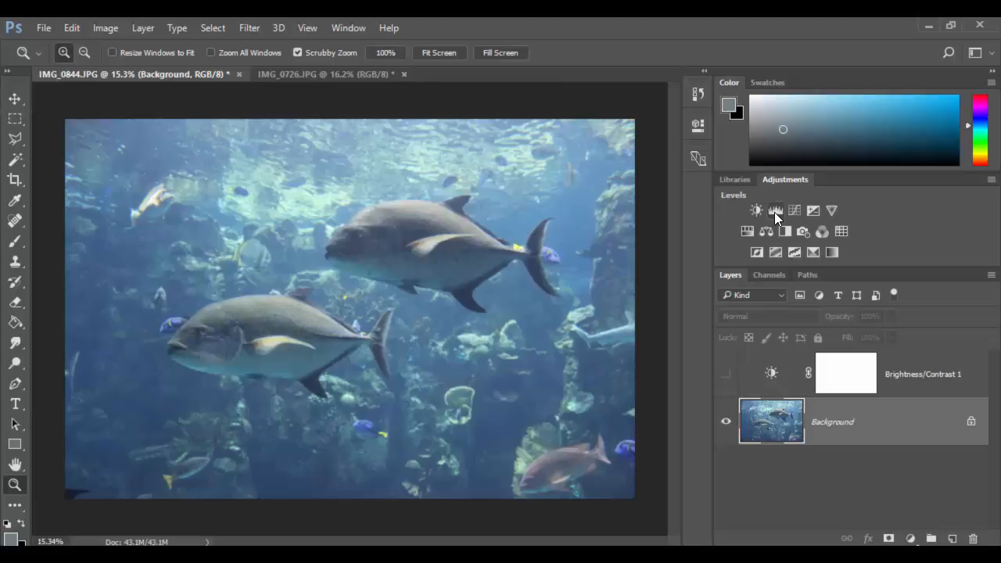
pyautogui.click(775, 210)
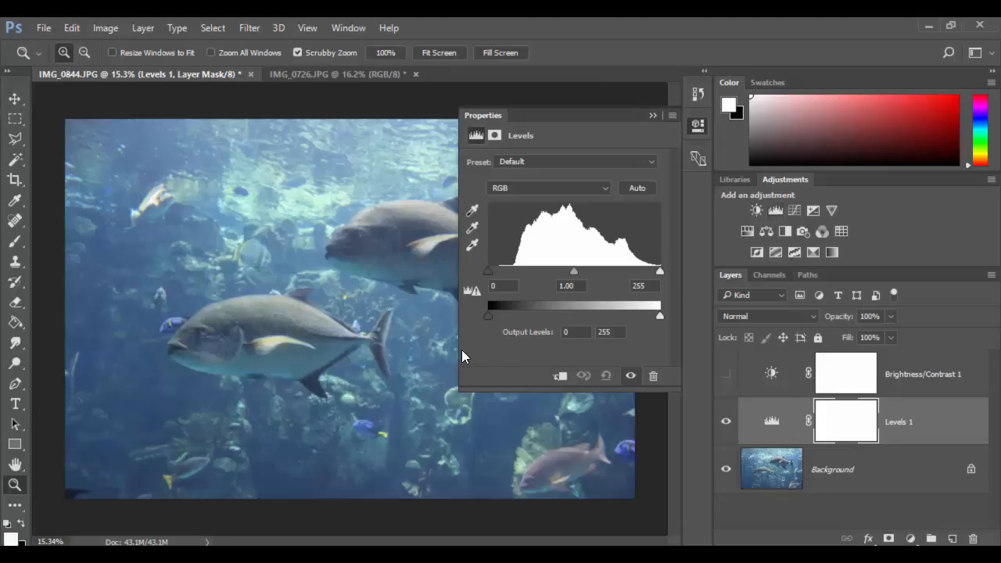
# Widen the Levels Properties panel, inspect the Blue channel histogram, then return to RGB.
pyautogui.moveTo(483, 115); pyautogui.dragTo(443, 115)
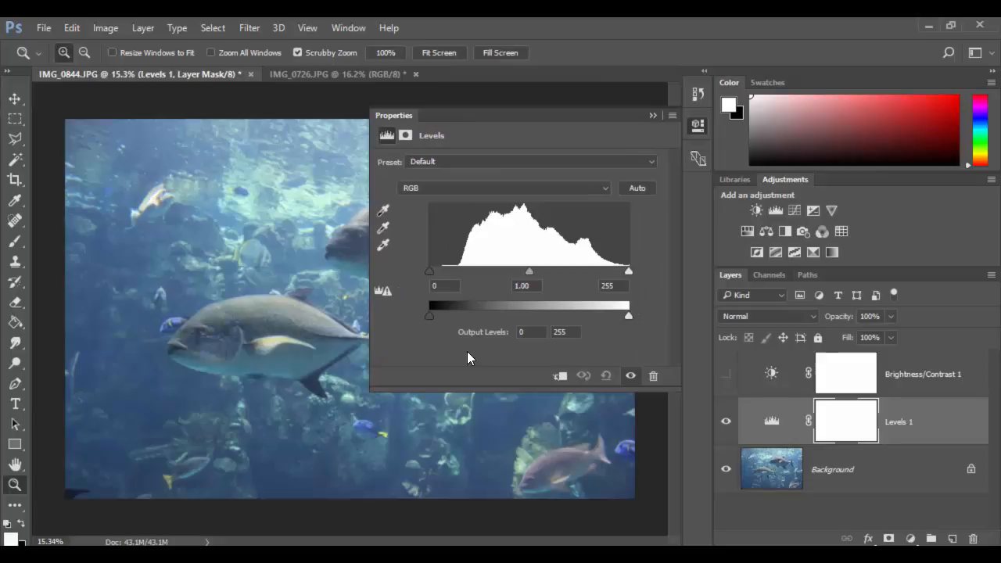
pyautogui.moveTo(482, 195)
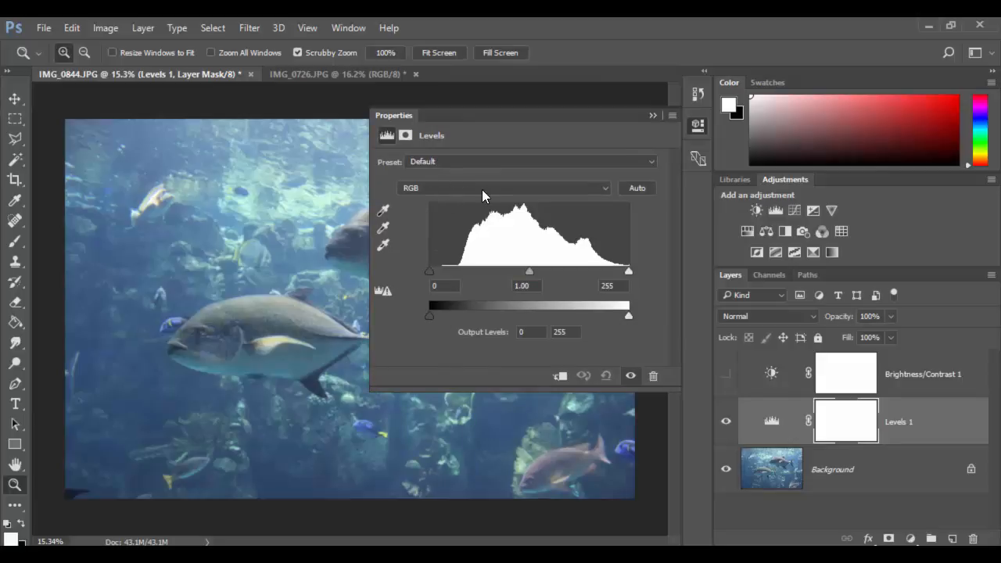
pyautogui.moveTo(499, 196)
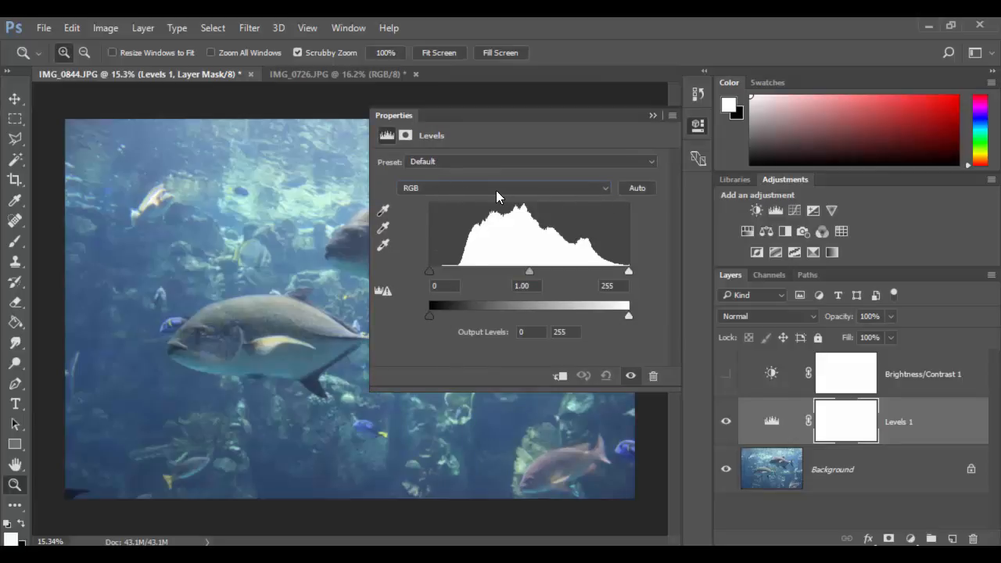
pyautogui.click(503, 188)
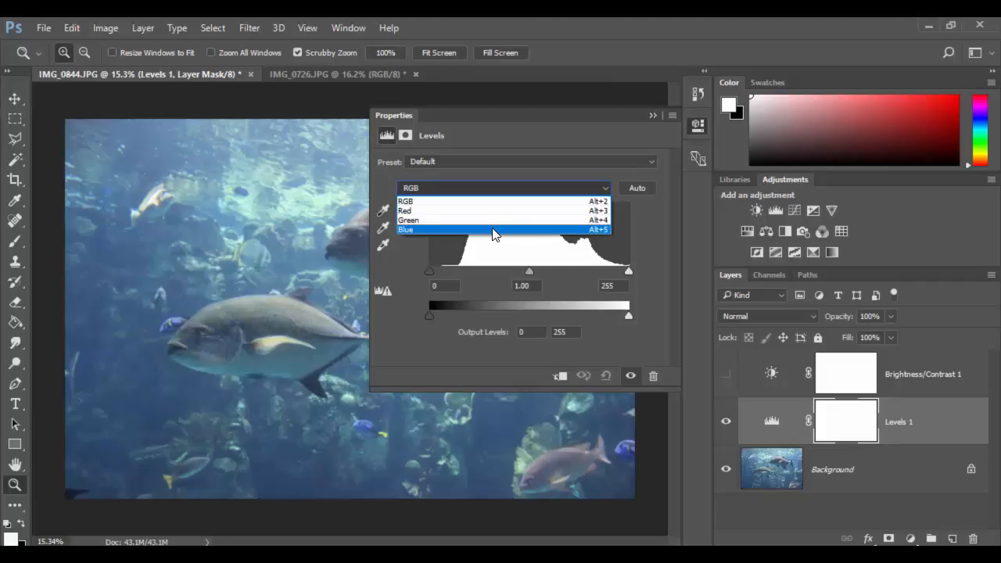
pyautogui.click(406, 229)
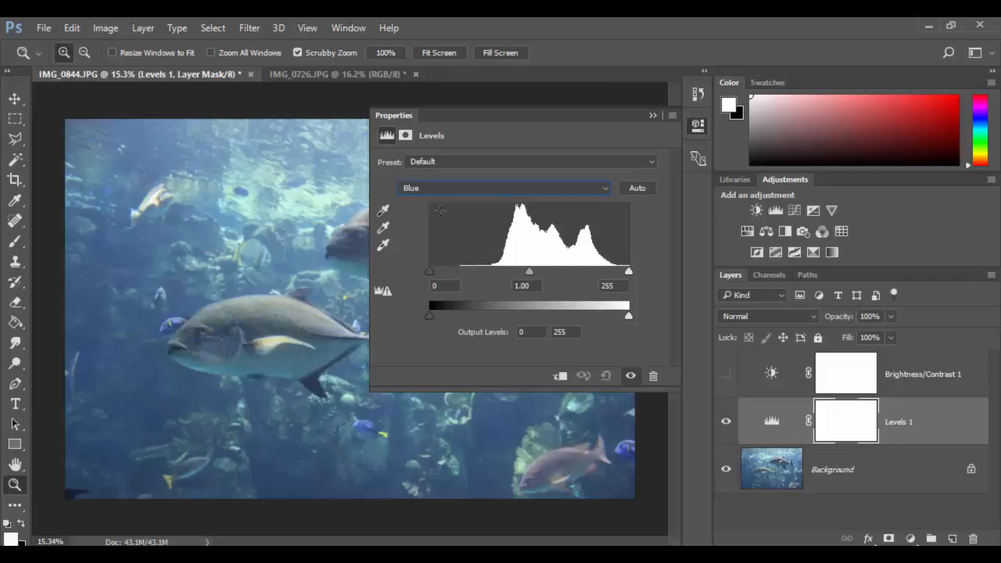
pyautogui.click(505, 188)
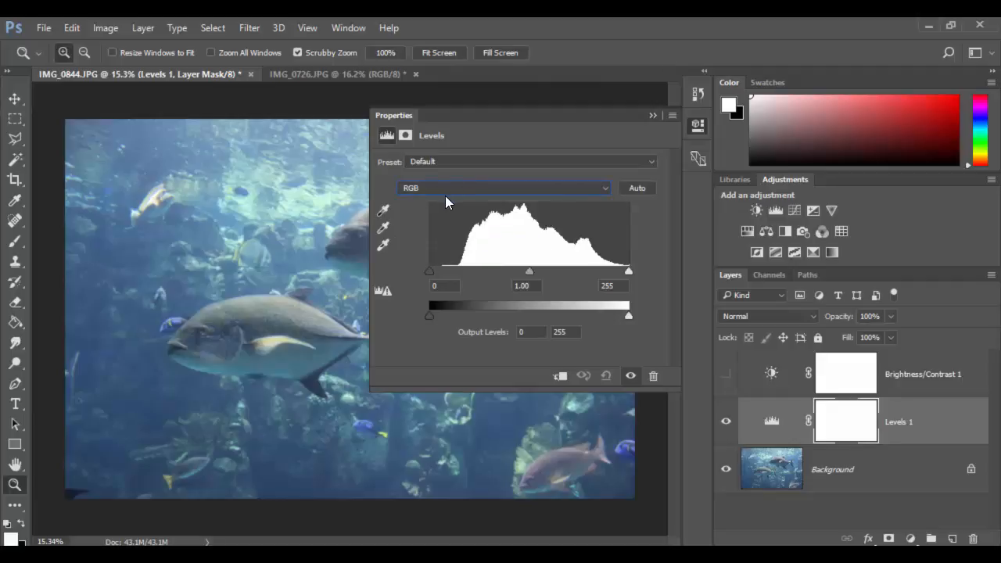
pyautogui.moveTo(431, 277)
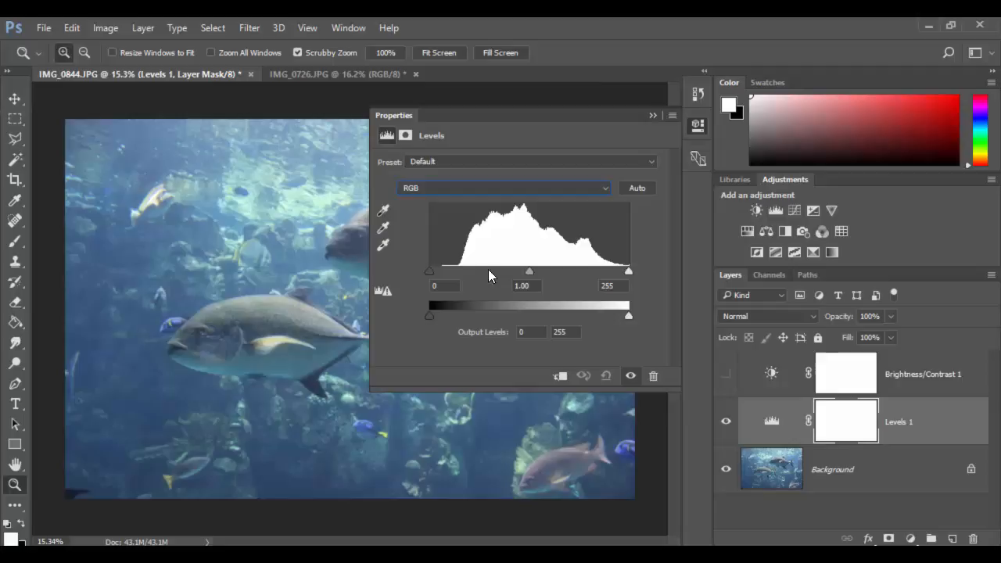
pyautogui.moveTo(540, 276)
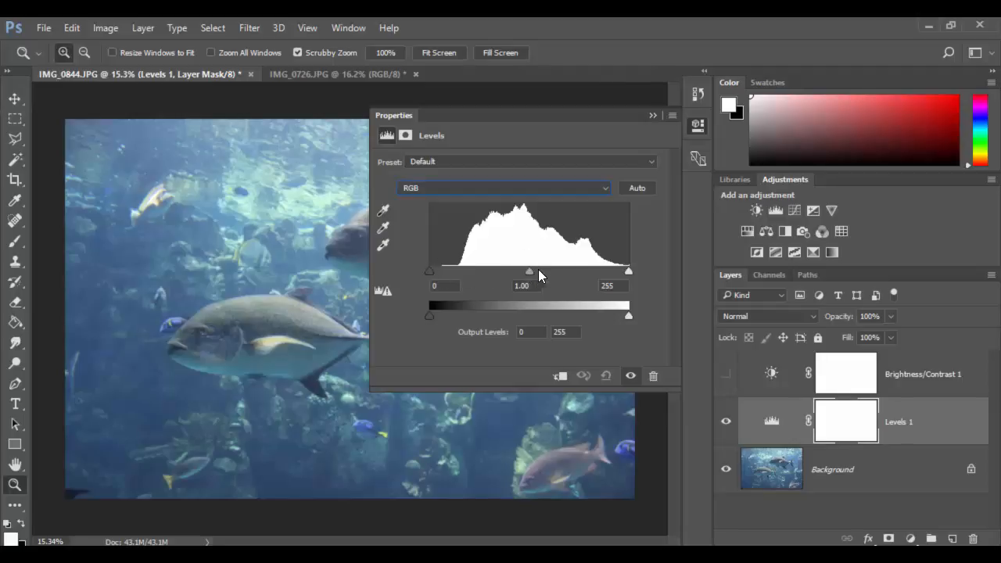
pyautogui.moveTo(634, 280)
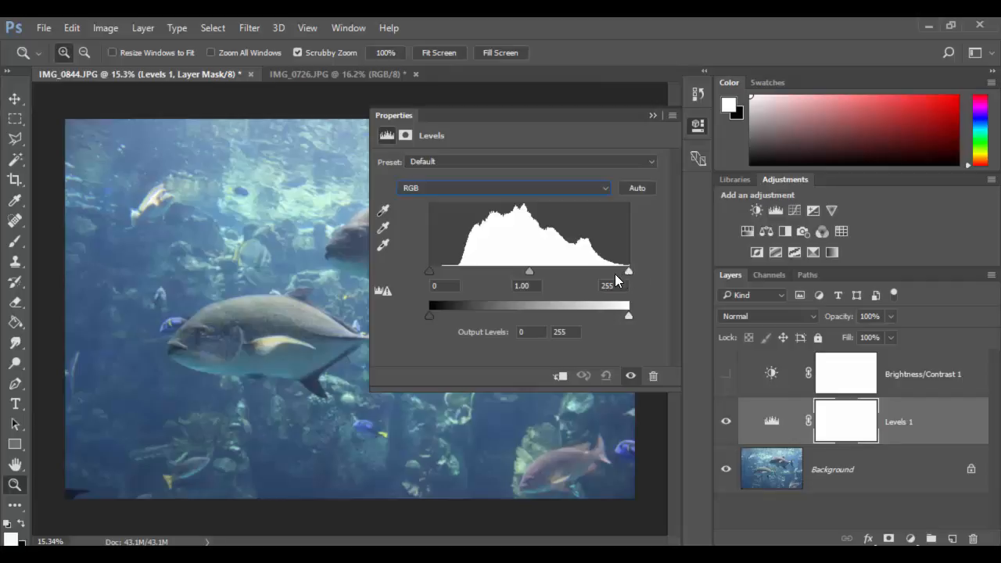
pyautogui.moveTo(632, 283)
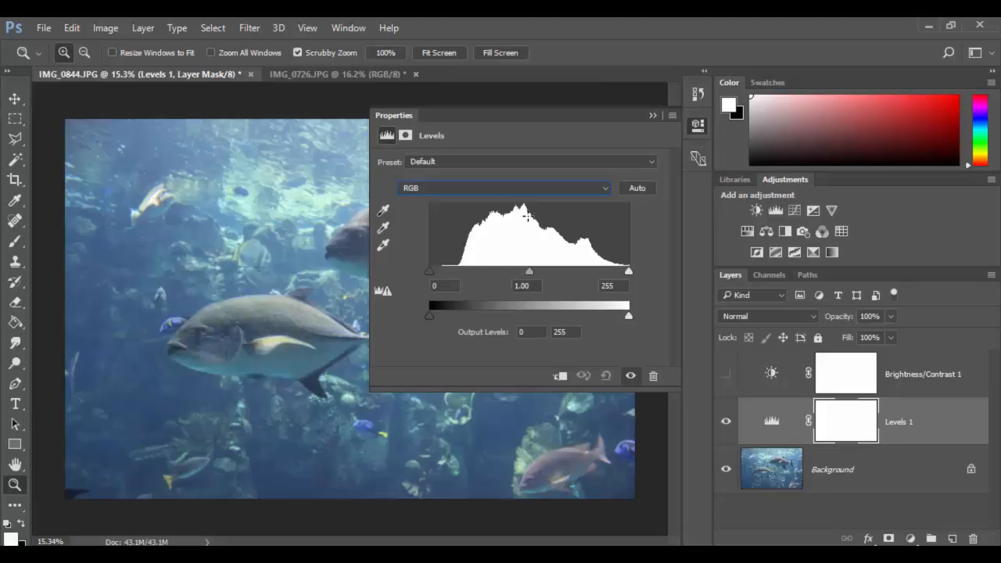
pyautogui.moveTo(463, 192)
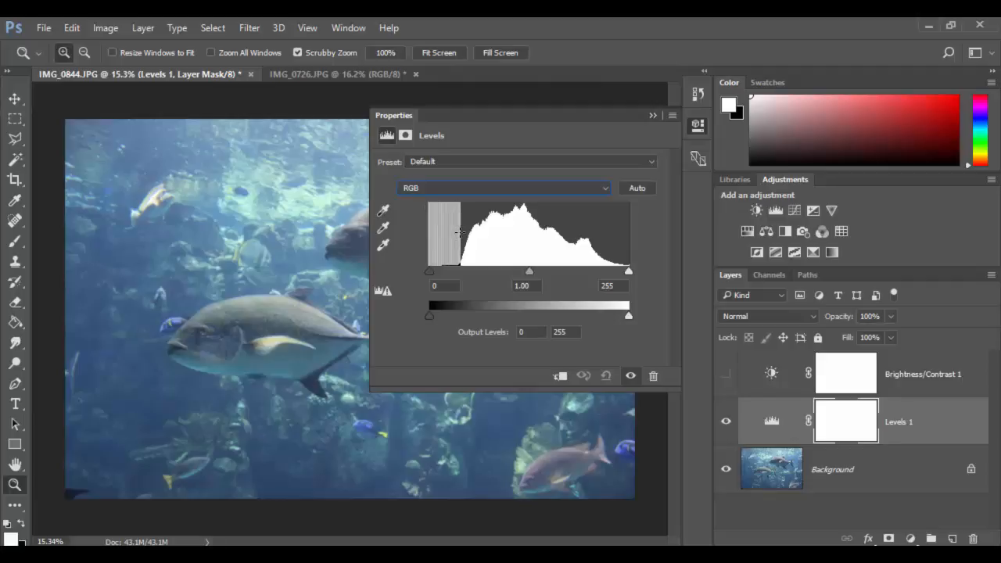
pyautogui.moveTo(456, 272); pyautogui.dragTo(425, 271)
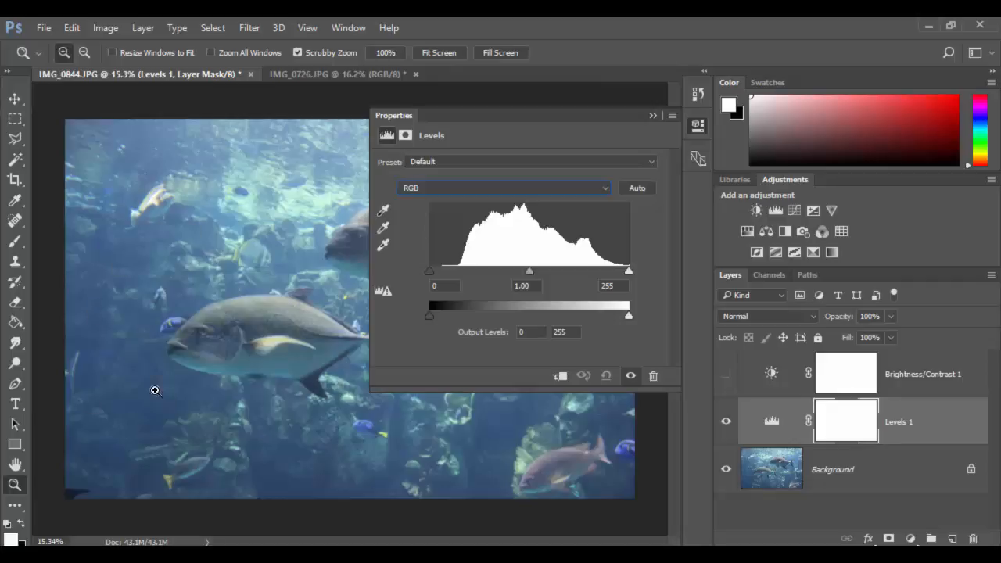
pyautogui.moveTo(524, 379)
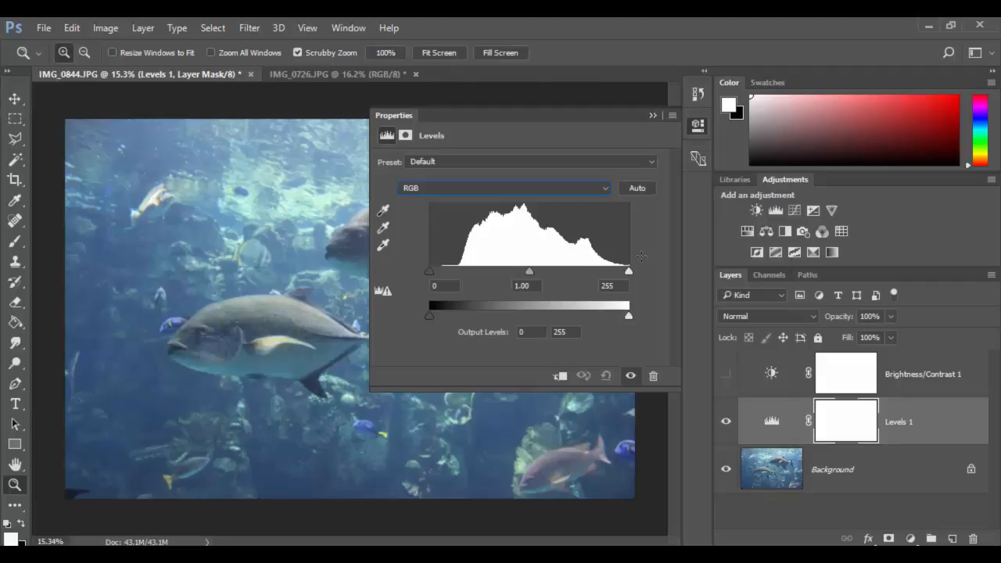
pyautogui.moveTo(553, 255)
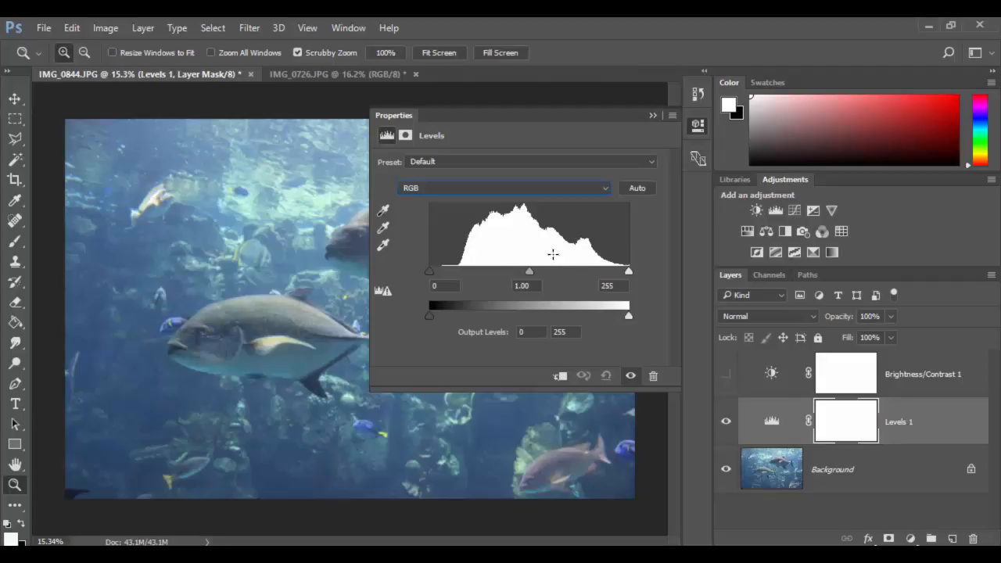
pyautogui.moveTo(599, 259)
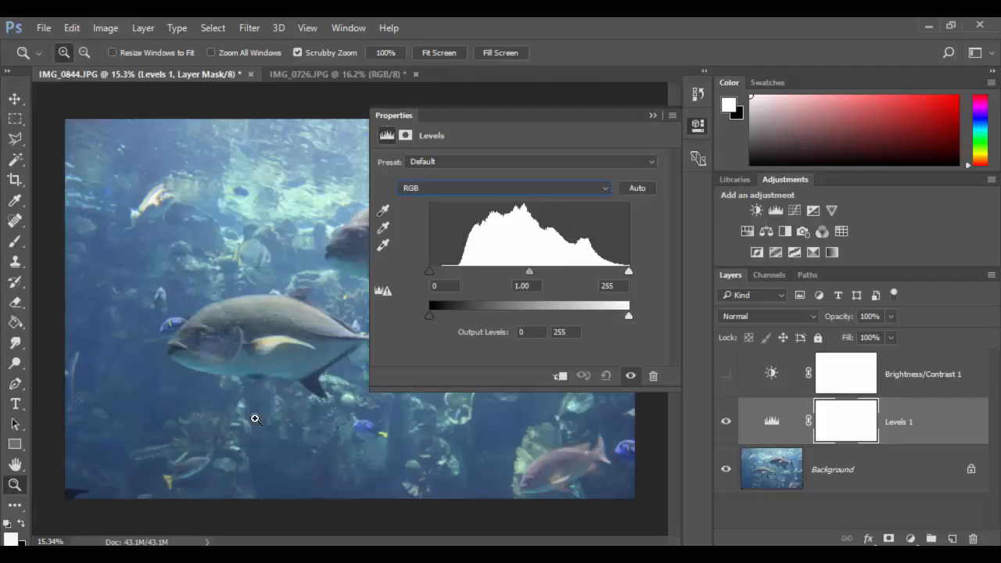
pyautogui.moveTo(356, 351)
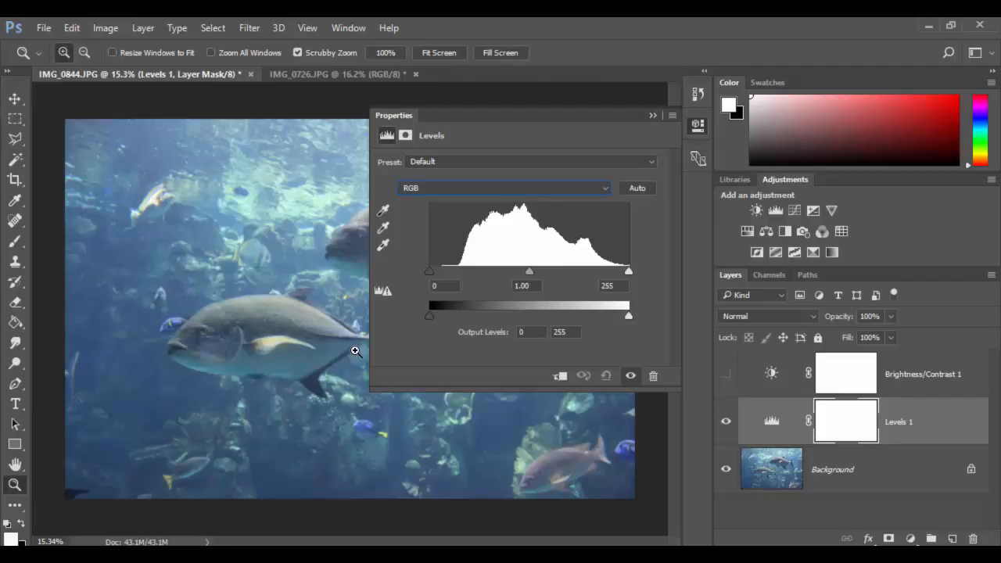
pyautogui.moveTo(526, 260)
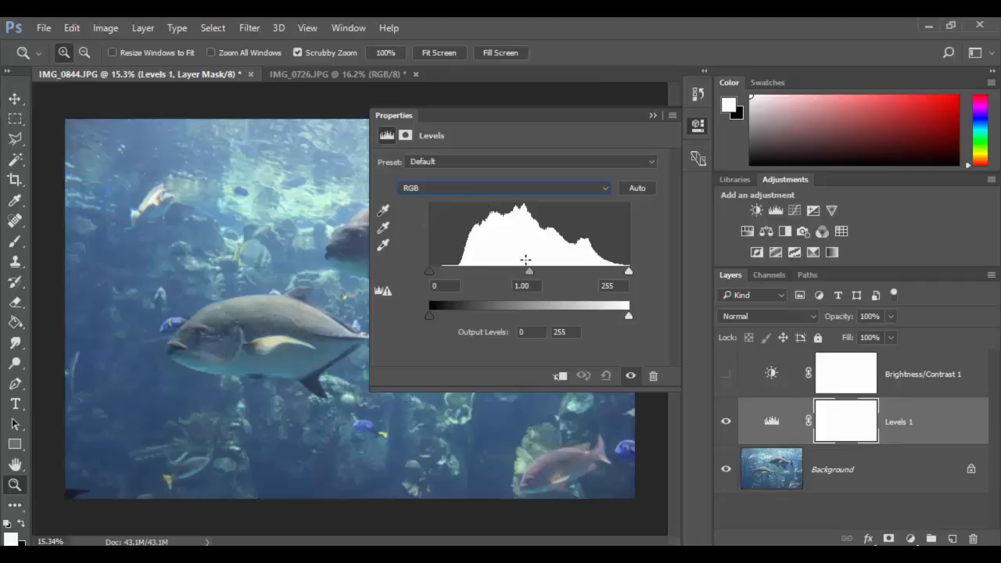
pyautogui.moveTo(440, 276)
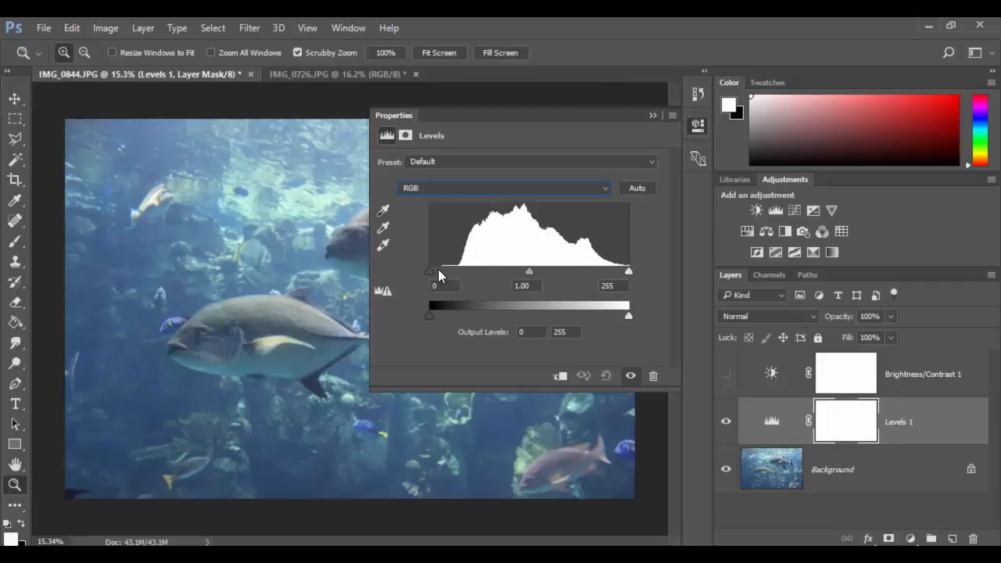
pyautogui.moveTo(663, 283)
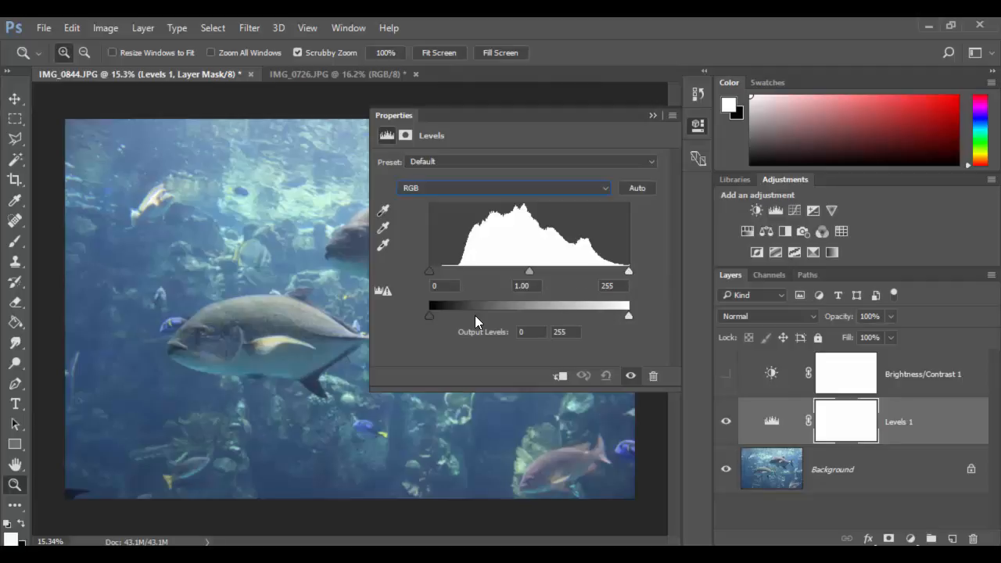
pyautogui.moveTo(516, 315)
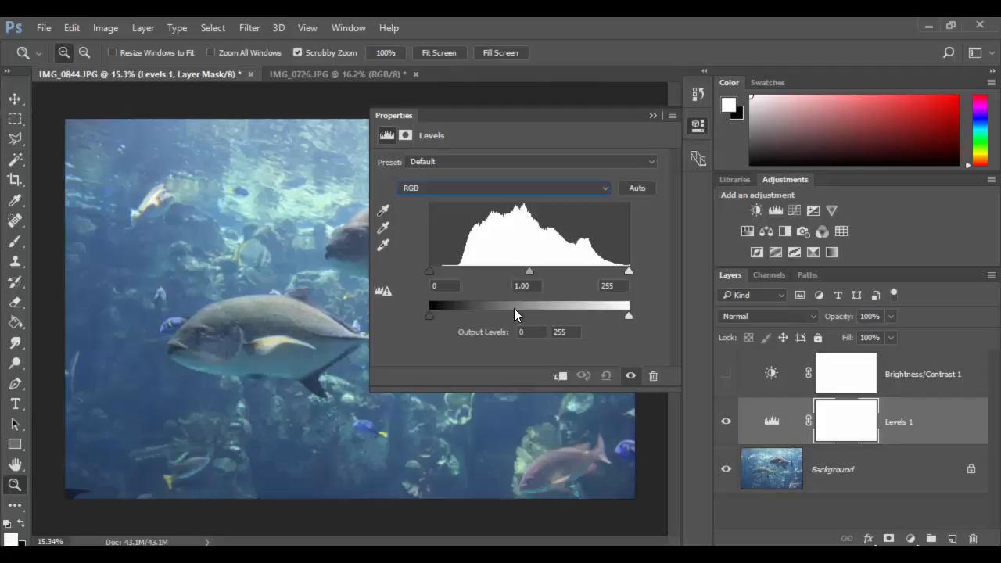
pyautogui.moveTo(430, 320)
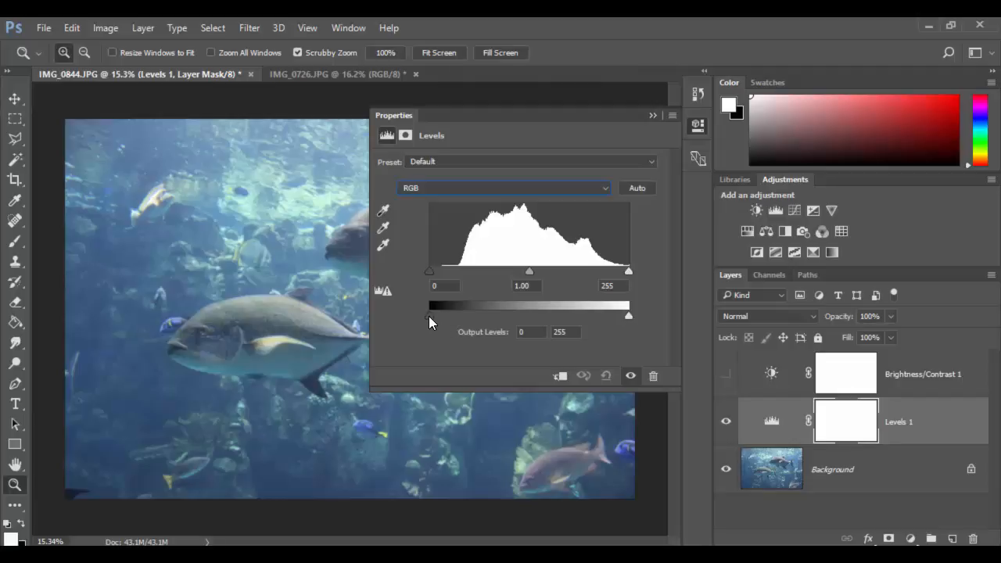
pyautogui.moveTo(429, 315); pyautogui.dragTo(481, 315)
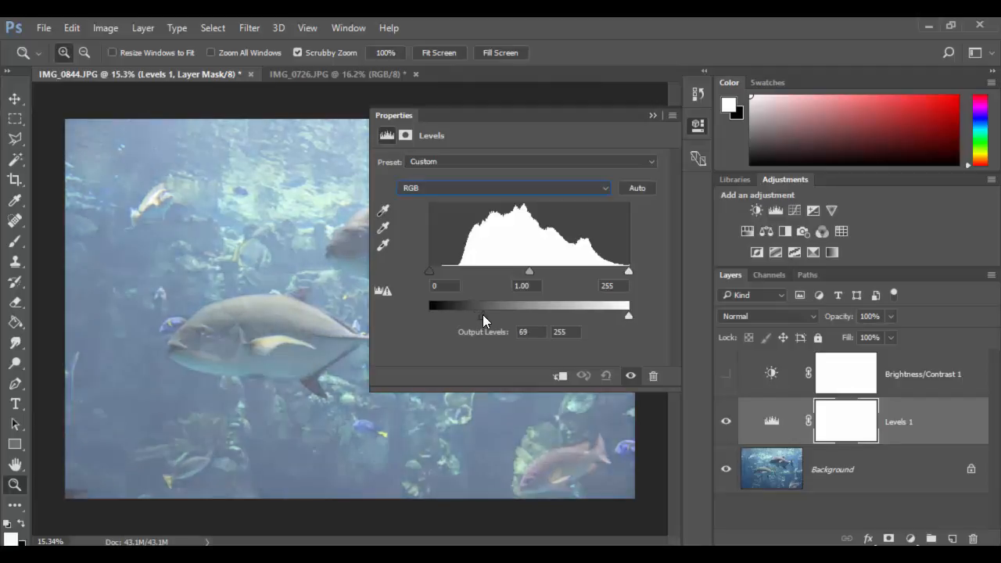
pyautogui.moveTo(481, 316); pyautogui.dragTo(428, 316)
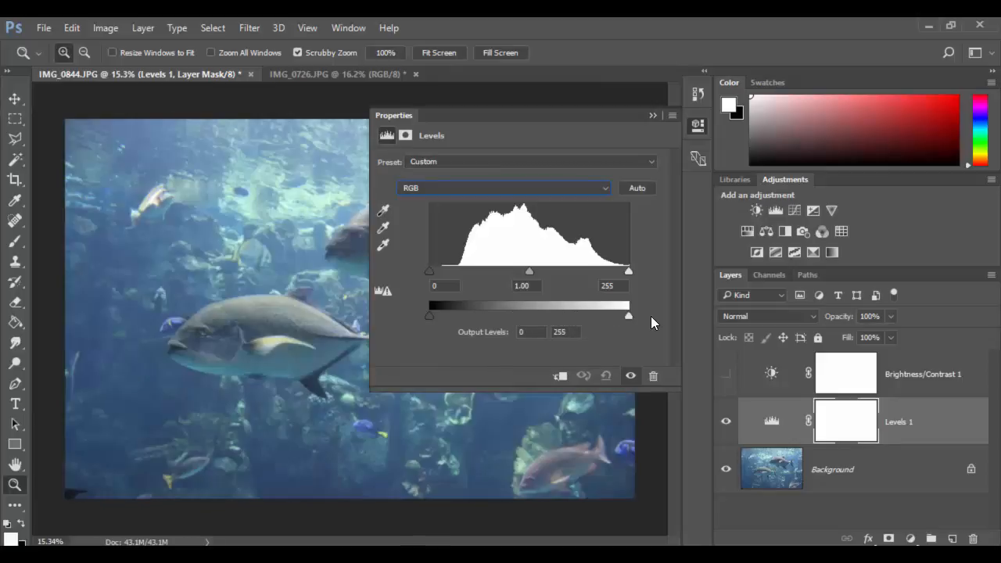
pyautogui.moveTo(560, 348)
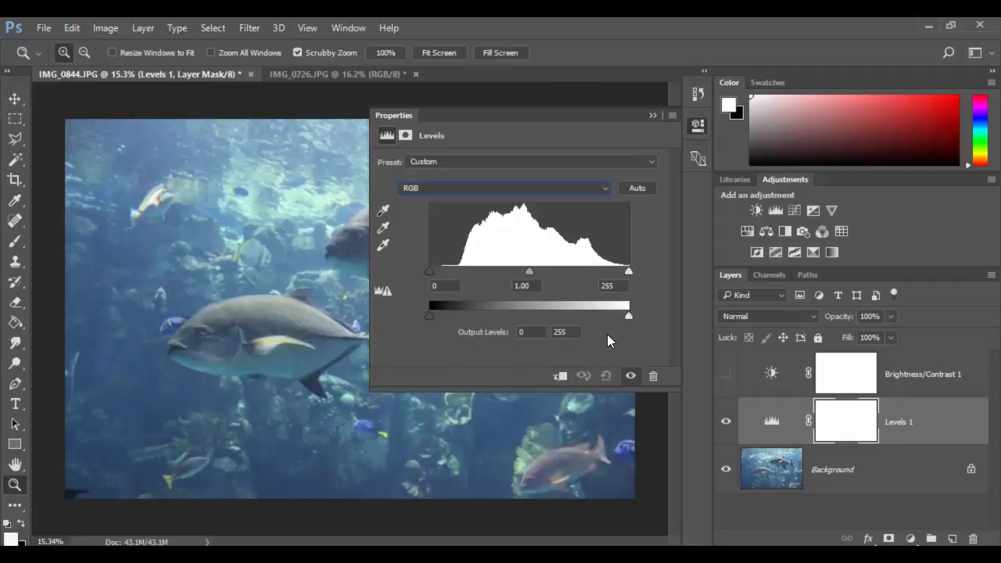
pyautogui.moveTo(592, 321)
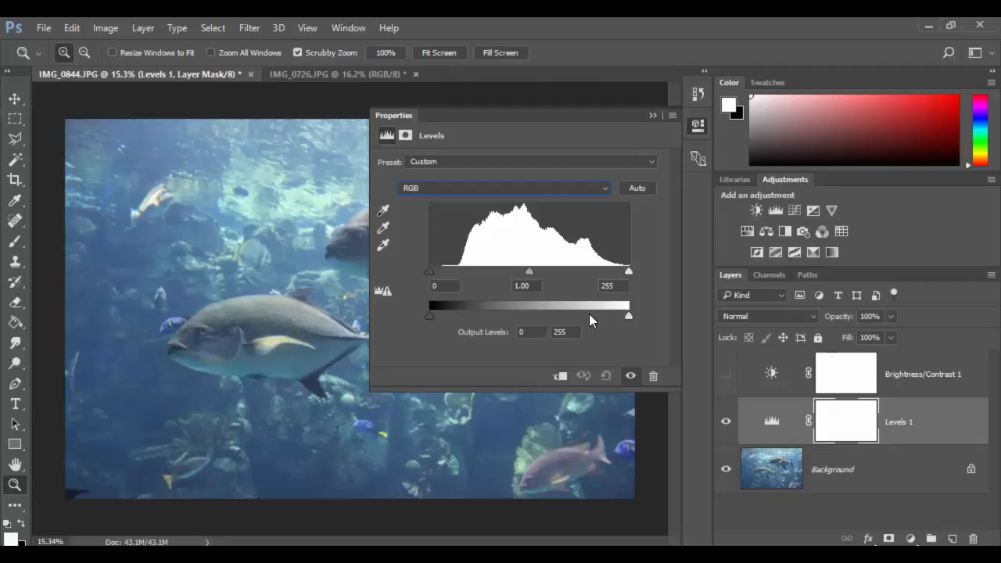
pyautogui.moveTo(266, 309)
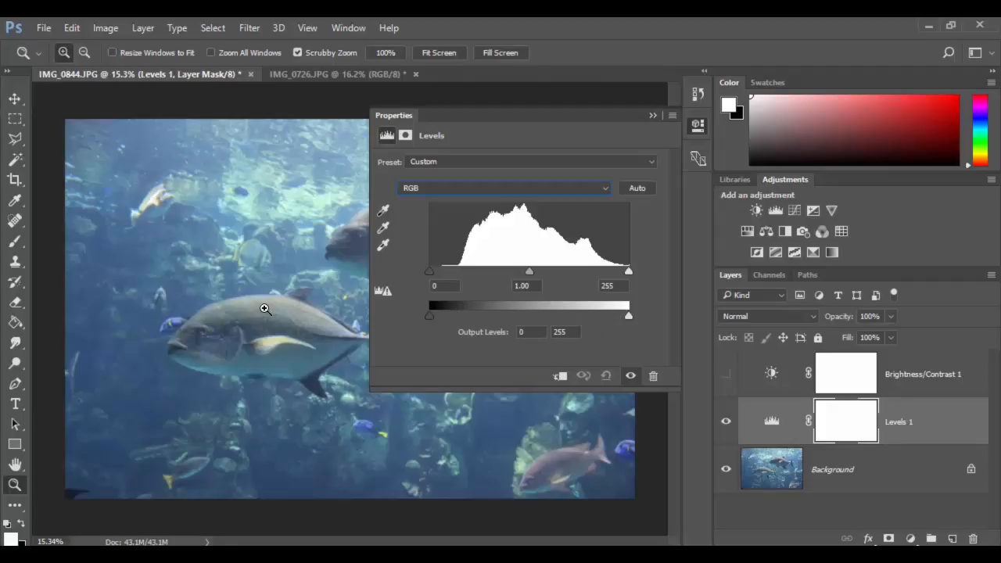
pyautogui.moveTo(644, 178)
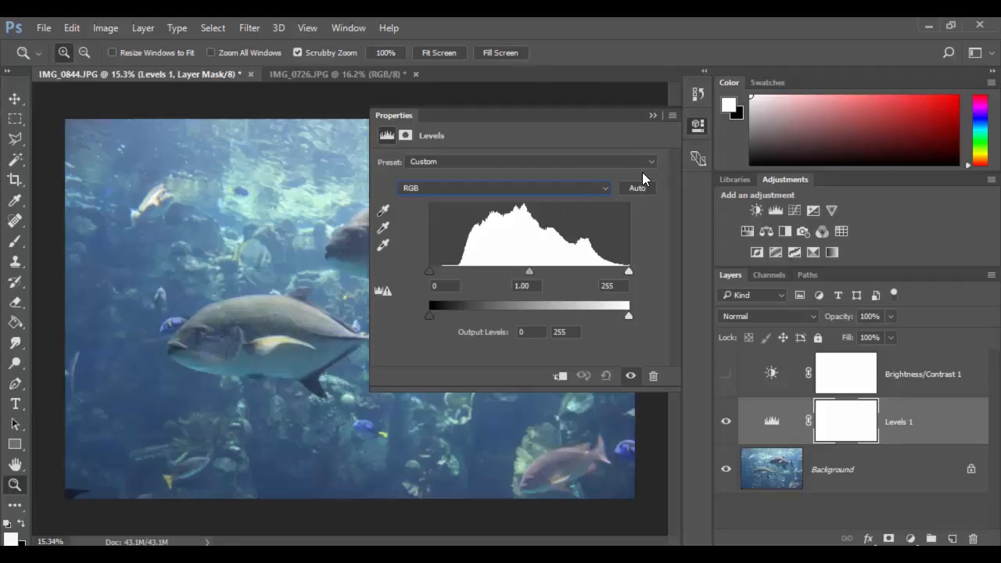
pyautogui.moveTo(678, 122)
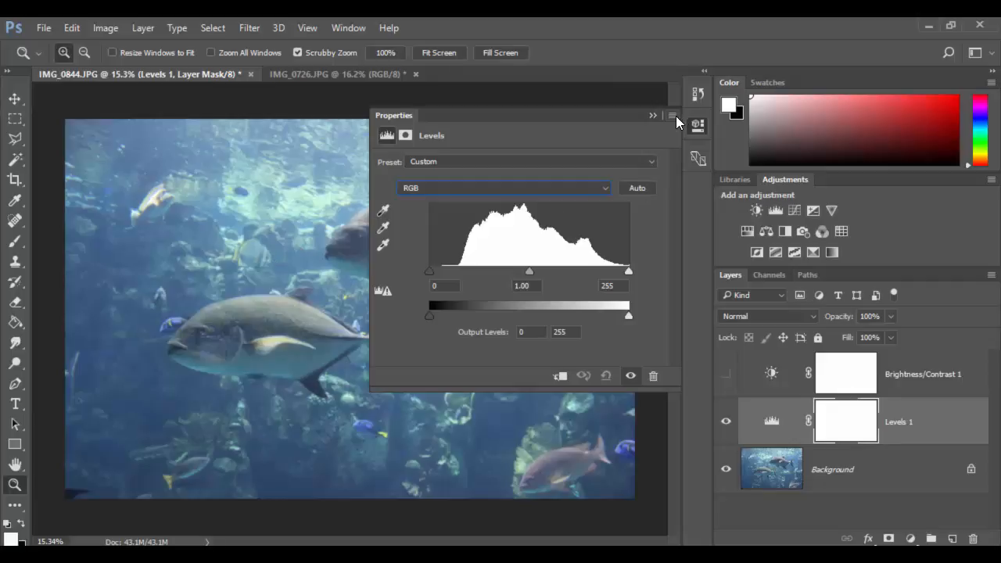
# Open the Levels Auto Options dialog, move it aside, and check the Image menu.
pyautogui.click(673, 119)
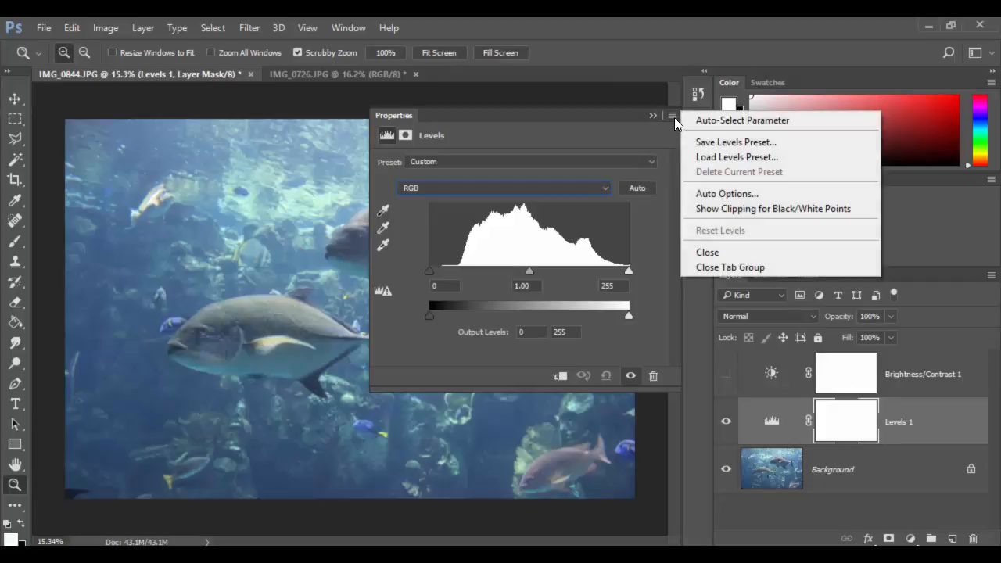
pyautogui.moveTo(726, 193)
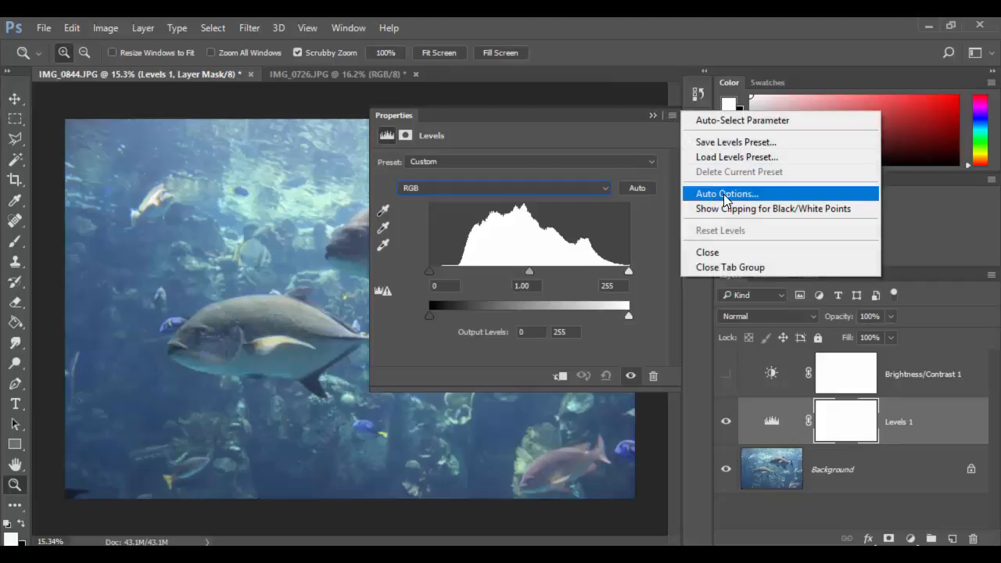
pyautogui.click(726, 193)
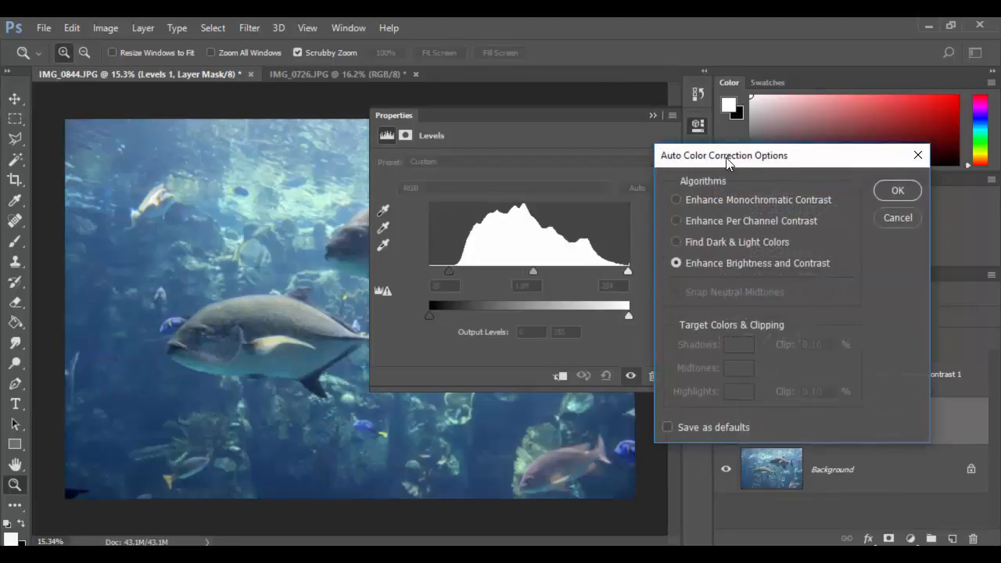
pyautogui.moveTo(724, 155); pyautogui.dragTo(718, 206)
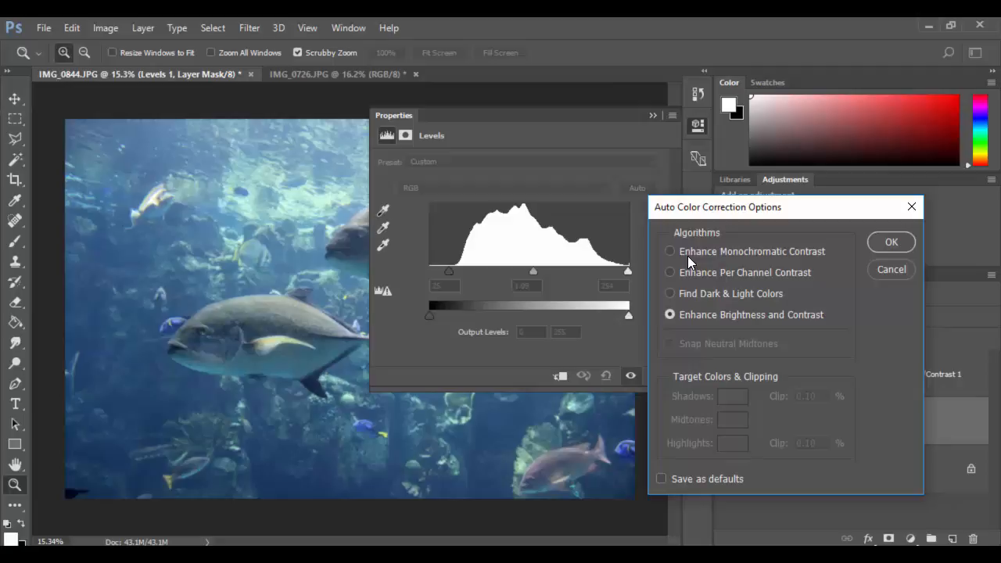
pyautogui.click(104, 27)
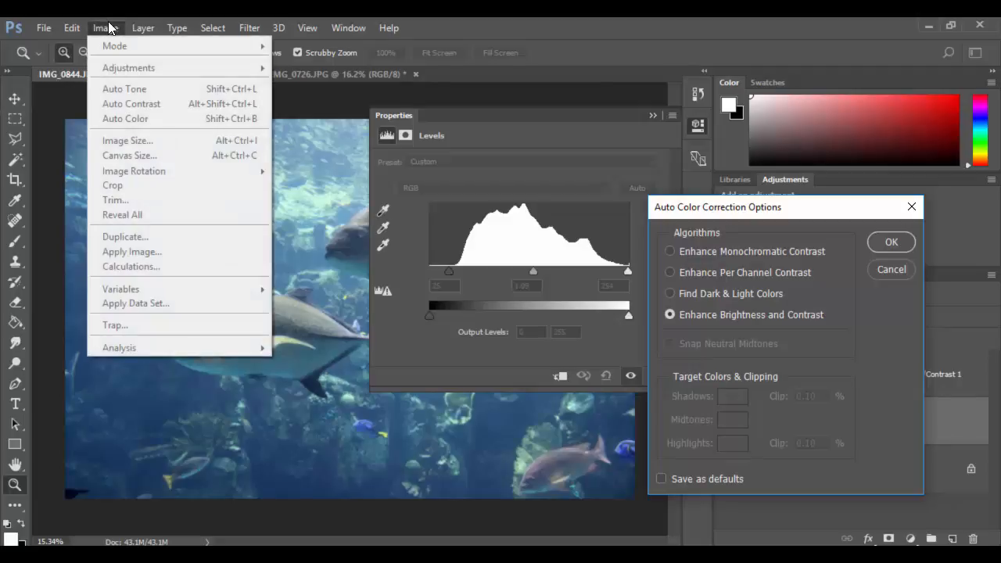
pyautogui.moveTo(125, 119)
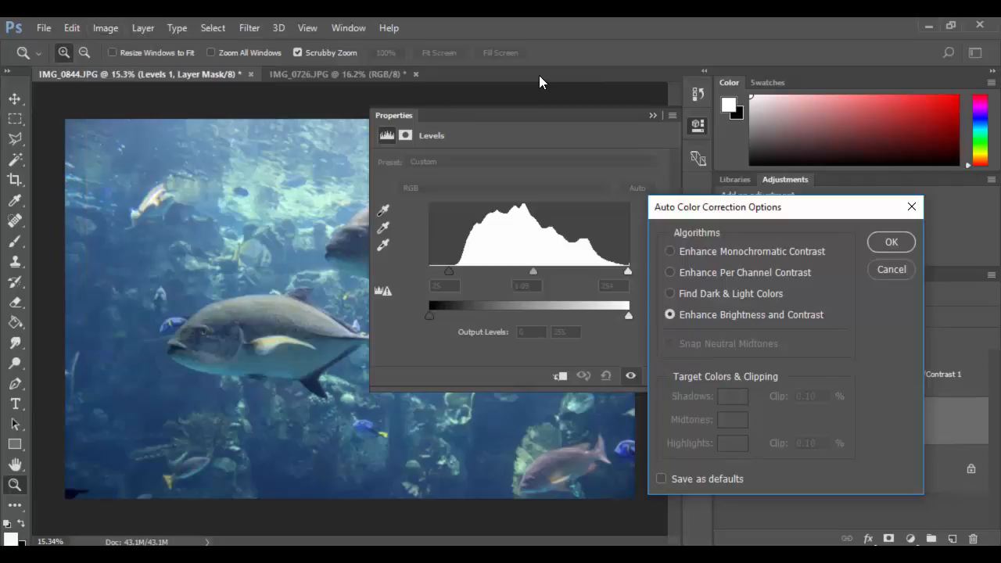
pyautogui.moveTo(671, 259)
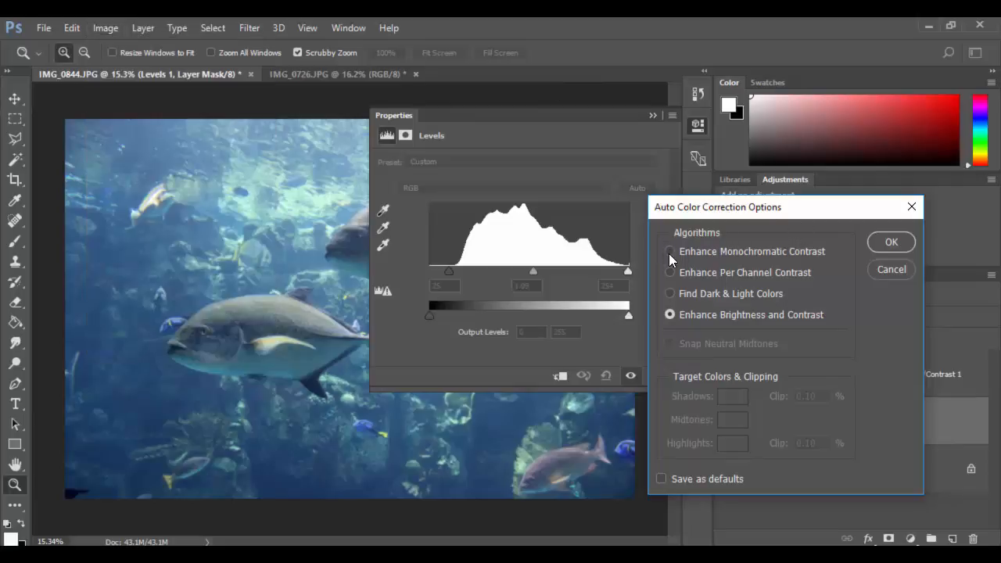
# Try the Monochromatic and Brightness/Contrast algorithms, then settle on Enhance Per Channel Contrast.
pyautogui.click(669, 251)
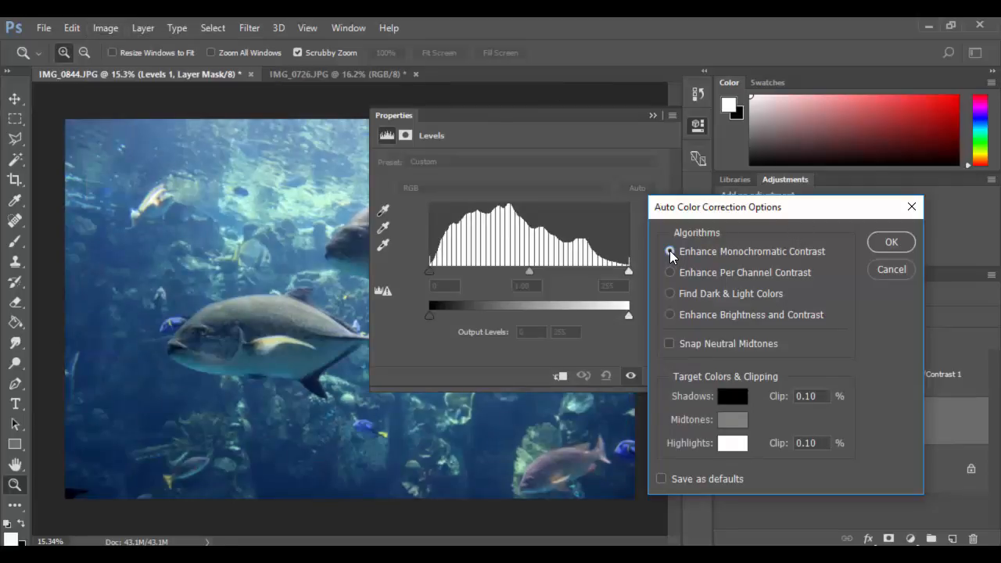
pyautogui.click(670, 272)
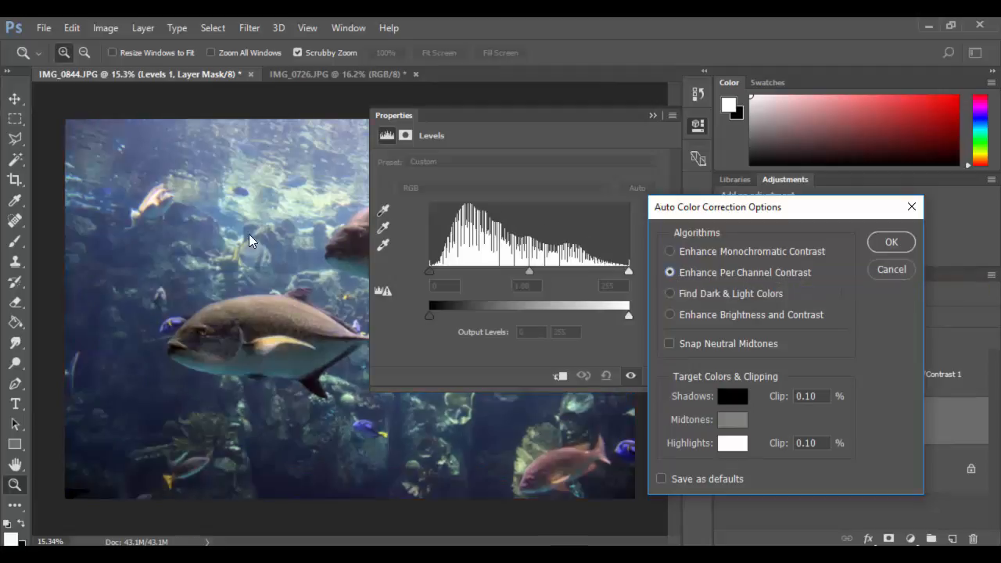
pyautogui.moveTo(670, 295)
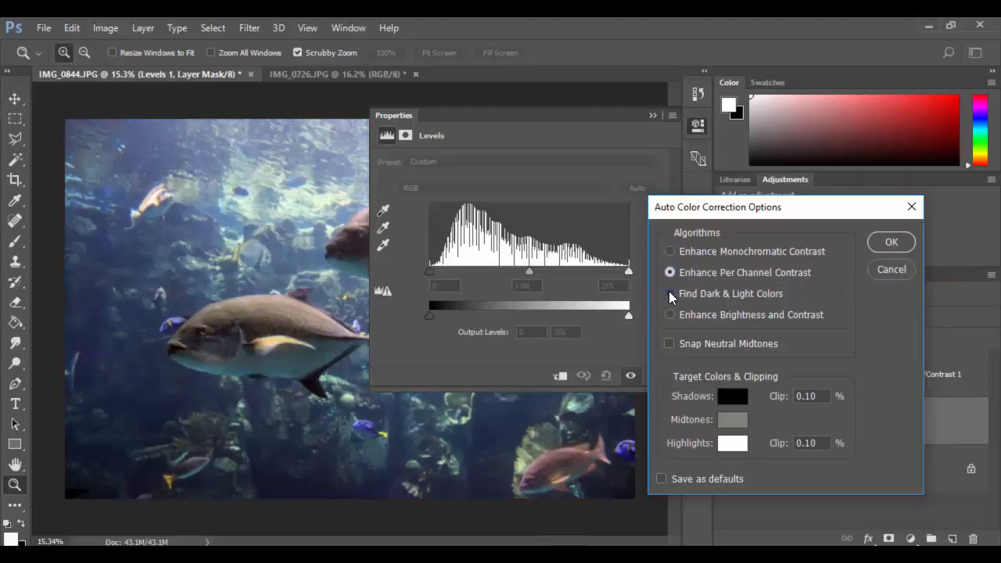
pyautogui.click(670, 315)
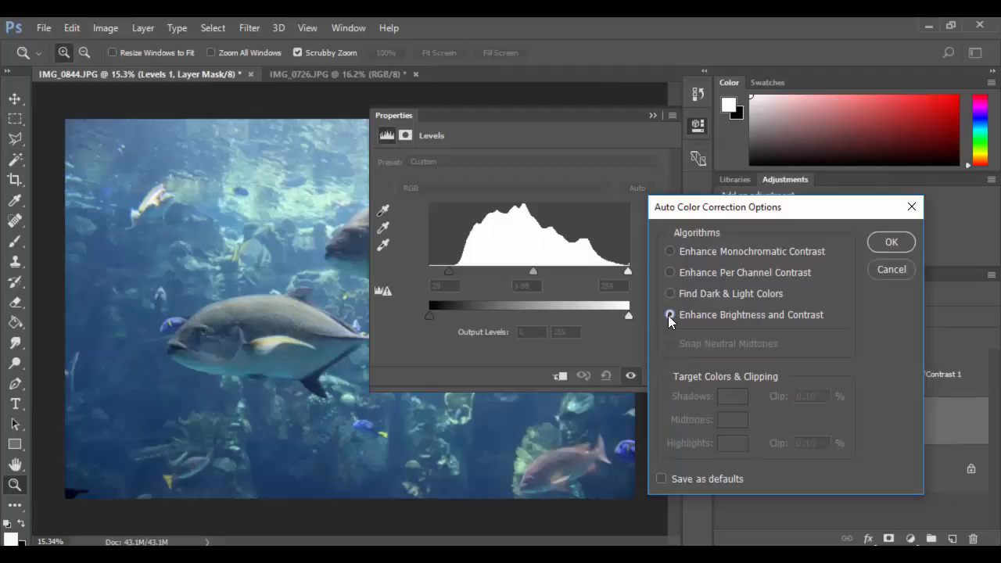
pyautogui.moveTo(666, 270)
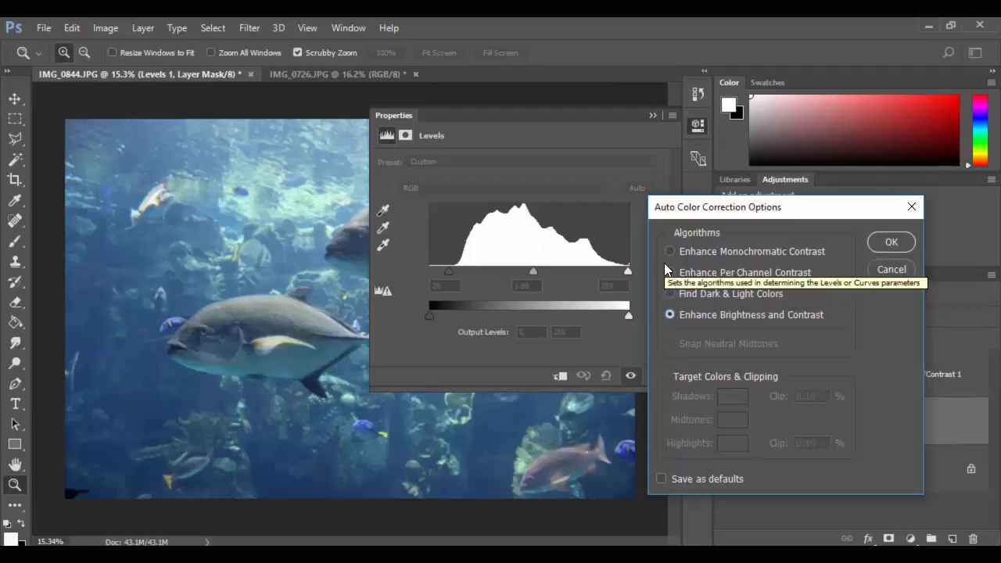
pyautogui.click(669, 272)
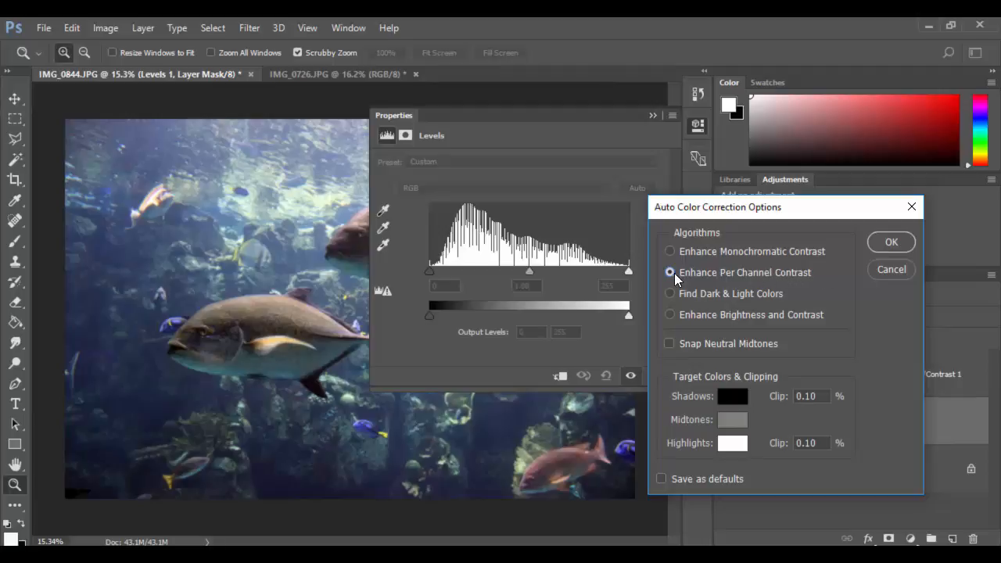
pyautogui.moveTo(681, 278)
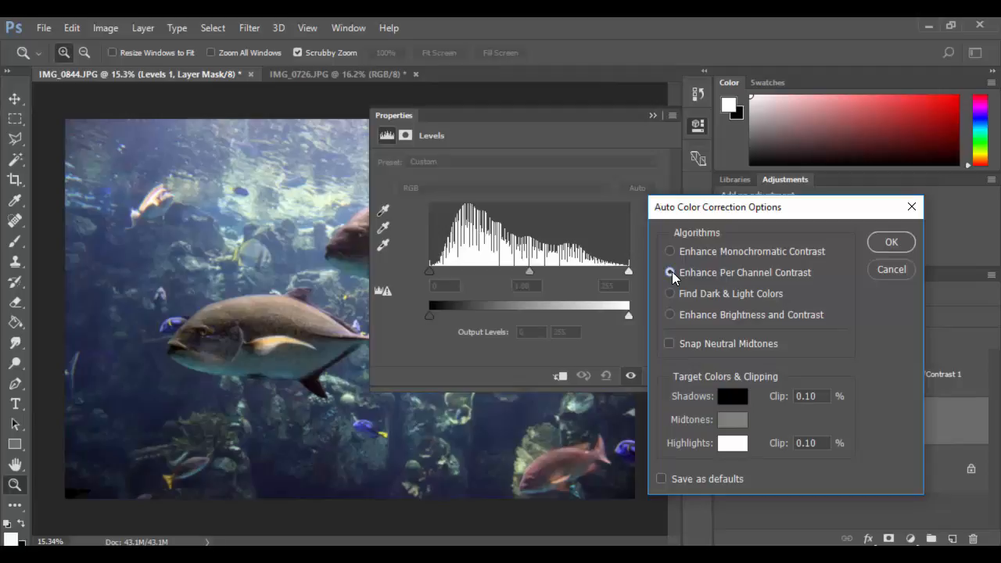
pyautogui.moveTo(670, 272)
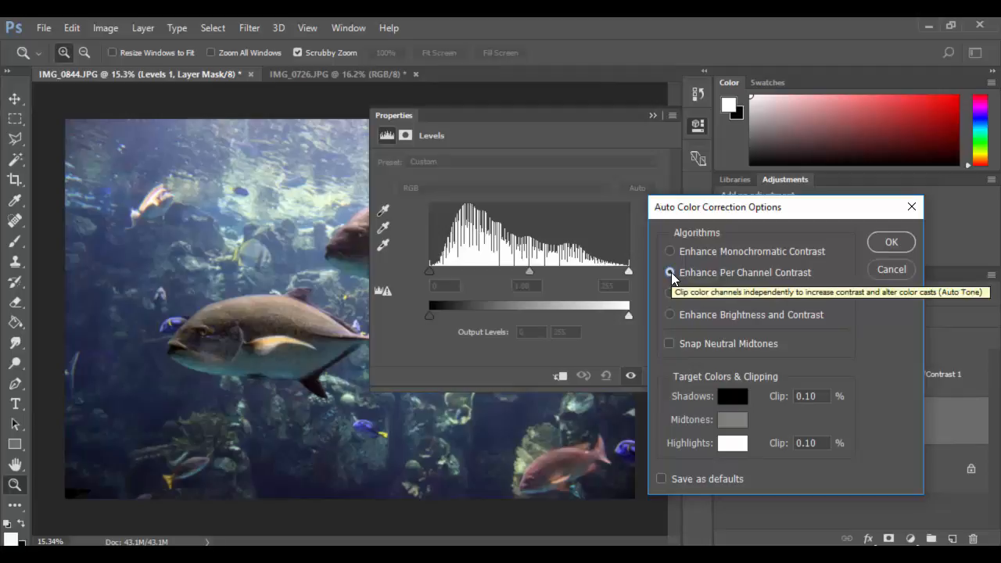
pyautogui.click(670, 272)
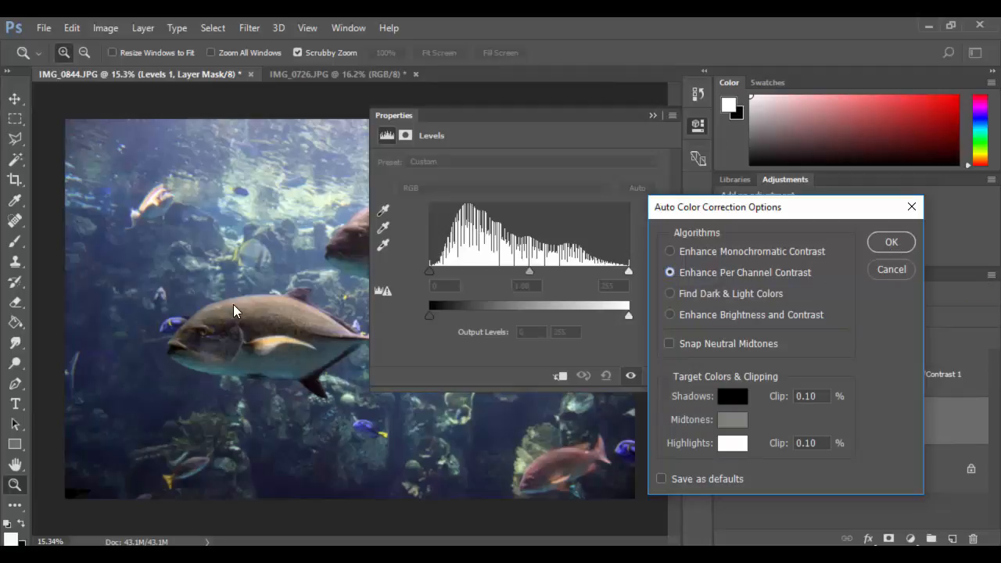
pyautogui.moveTo(265, 280)
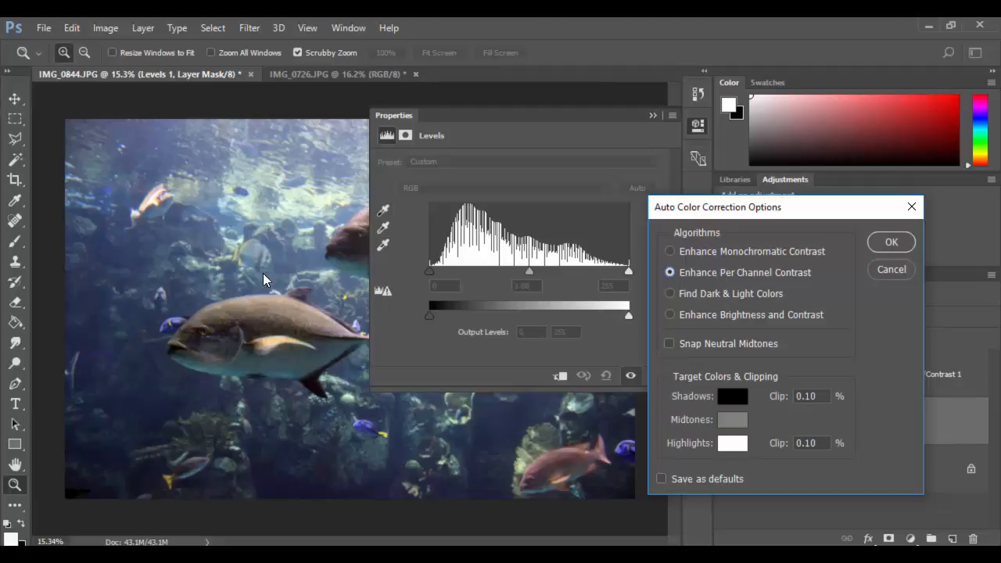
pyautogui.moveTo(877, 248)
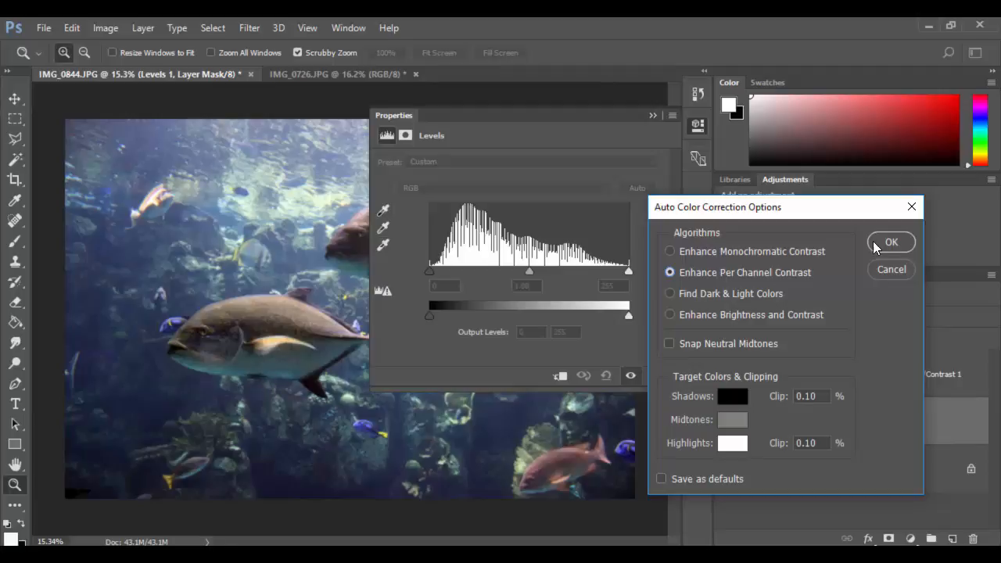
pyautogui.moveTo(898, 249)
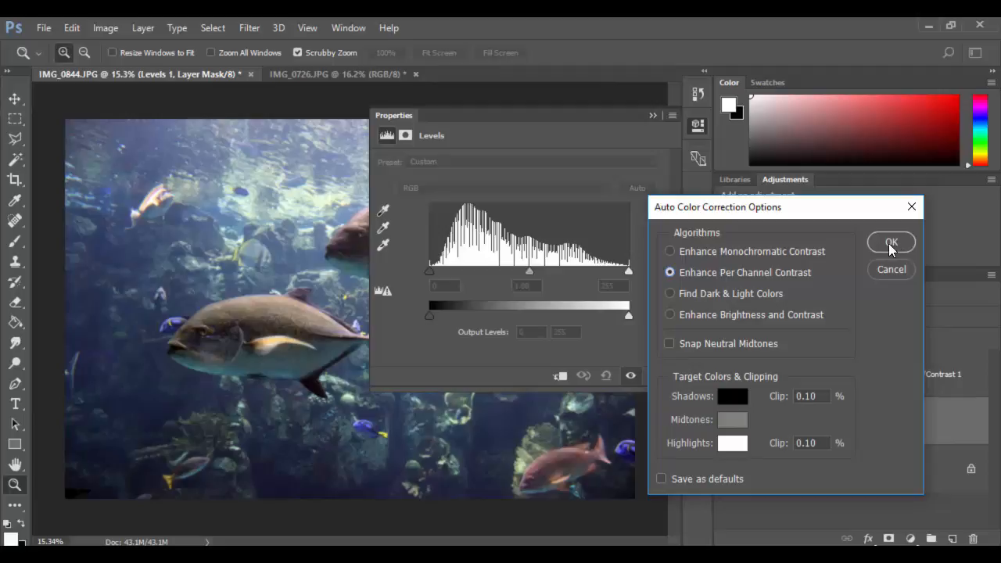
# Confirm the per-channel correction, close Properties, and toggle Levels 1 off and on.
pyautogui.click(891, 242)
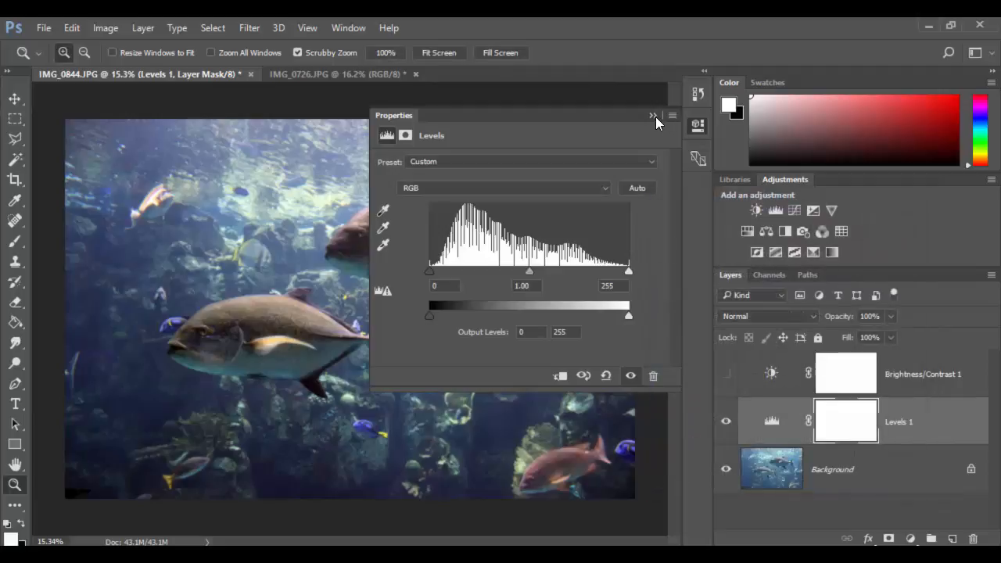
pyautogui.click(654, 115)
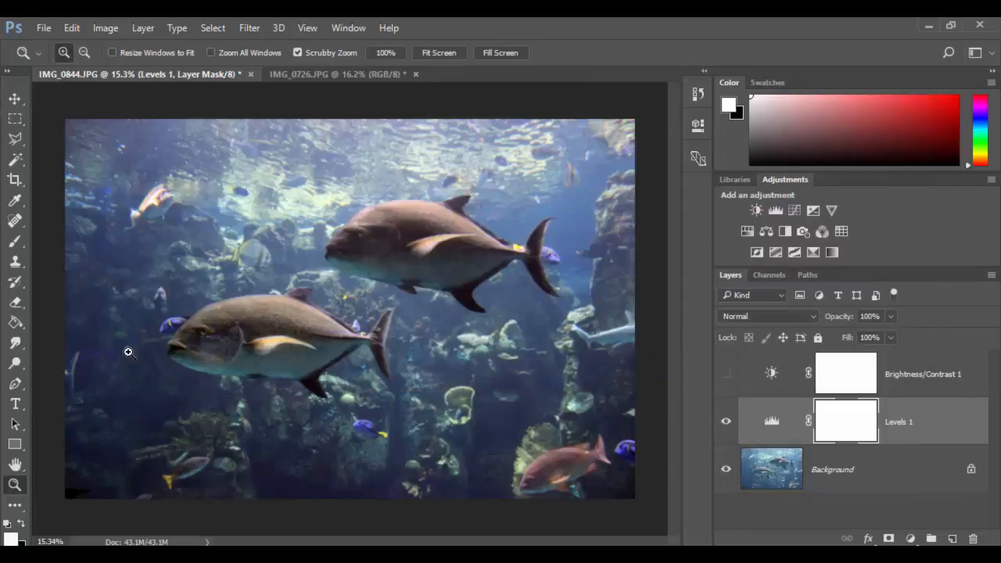
pyautogui.moveTo(357, 239)
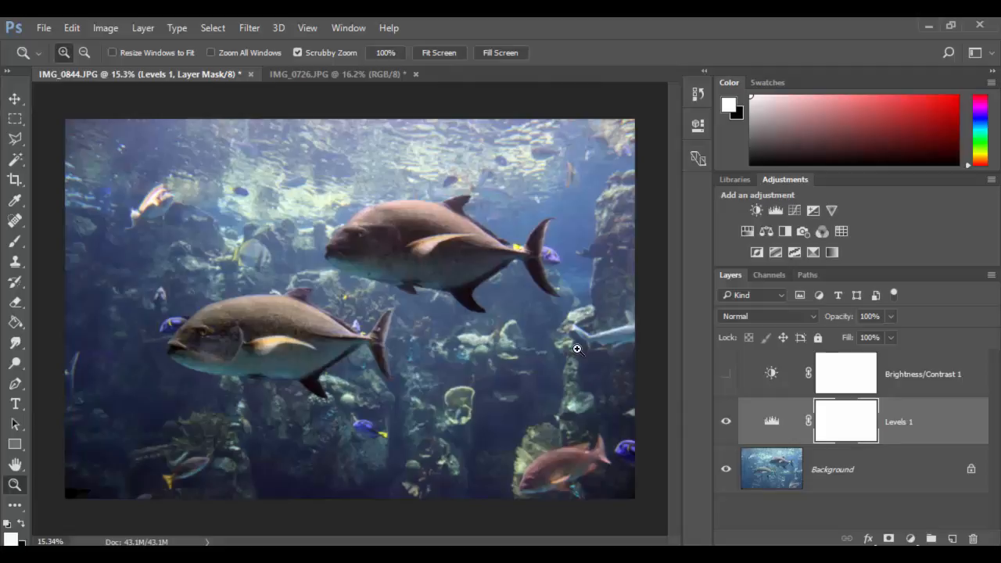
pyautogui.moveTo(468, 428)
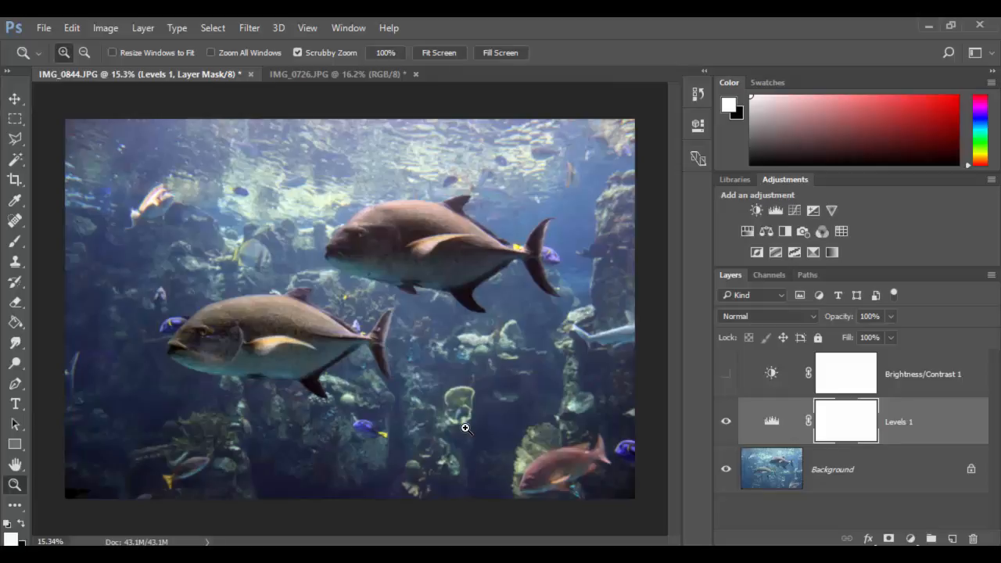
pyautogui.moveTo(583, 444)
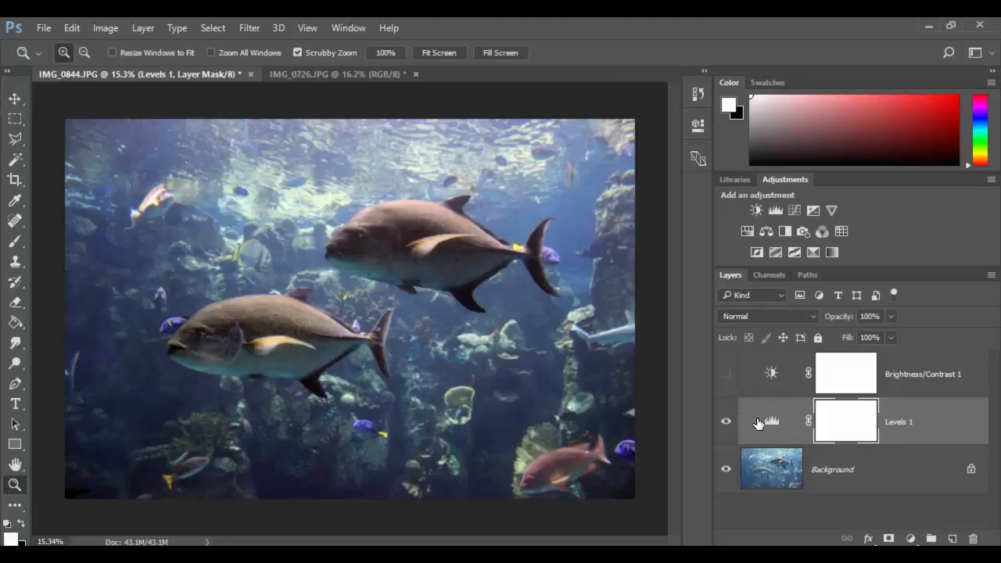
pyautogui.click(726, 422)
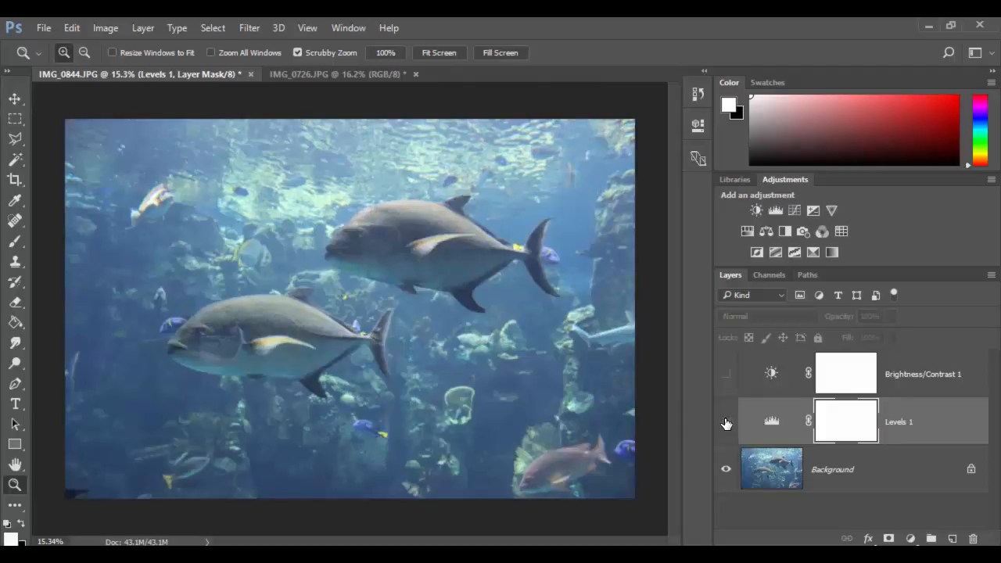
pyautogui.moveTo(726, 423)
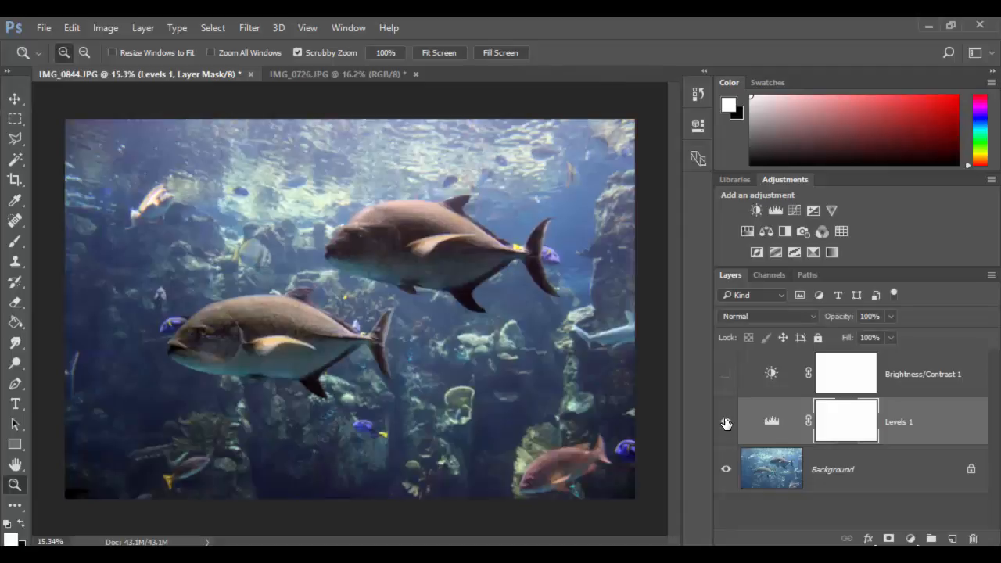
pyautogui.click(725, 421)
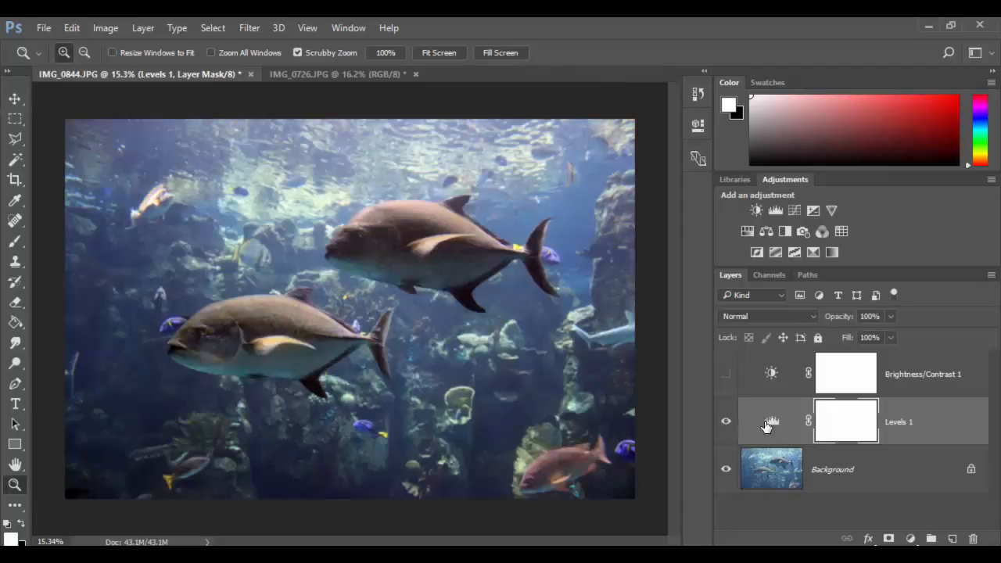
# Double-click the Levels 1 layer icon to reopen its Properties.
pyautogui.doubleClick(772, 421)
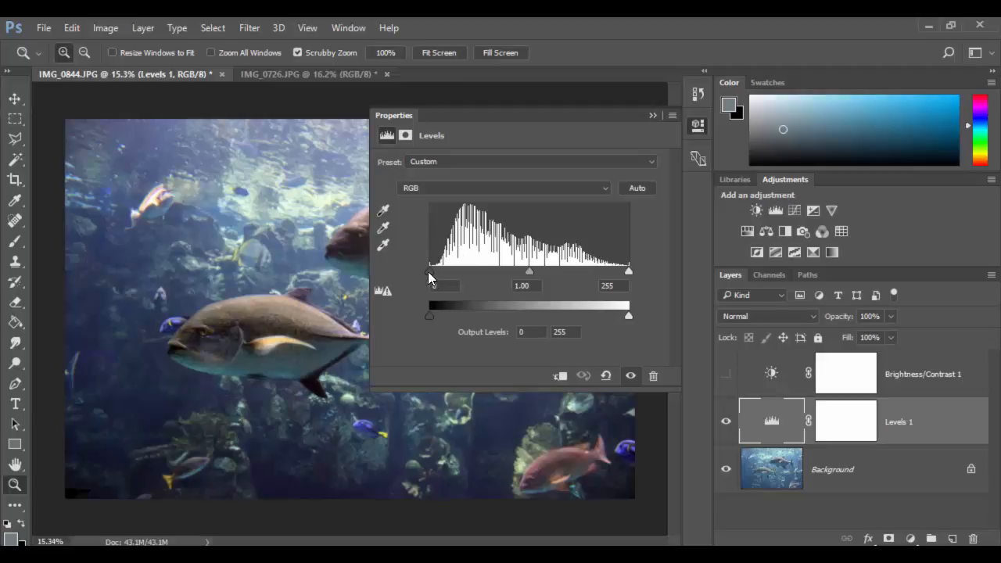
pyautogui.moveTo(544, 283)
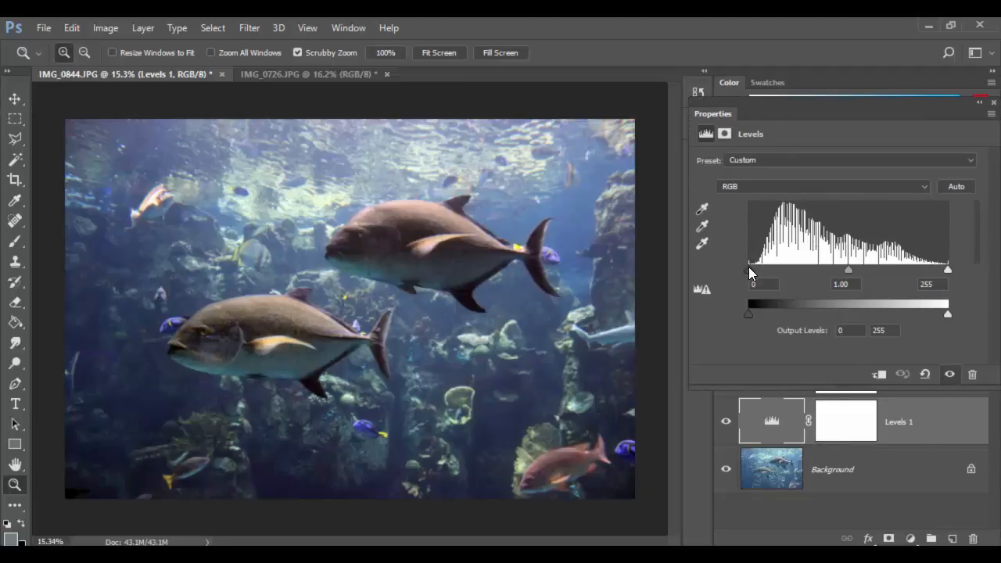
# Try and reset the black, white and midtone sliders, then preview shadow clipping.
pyautogui.moveTo(749, 268); pyautogui.dragTo(757, 268)
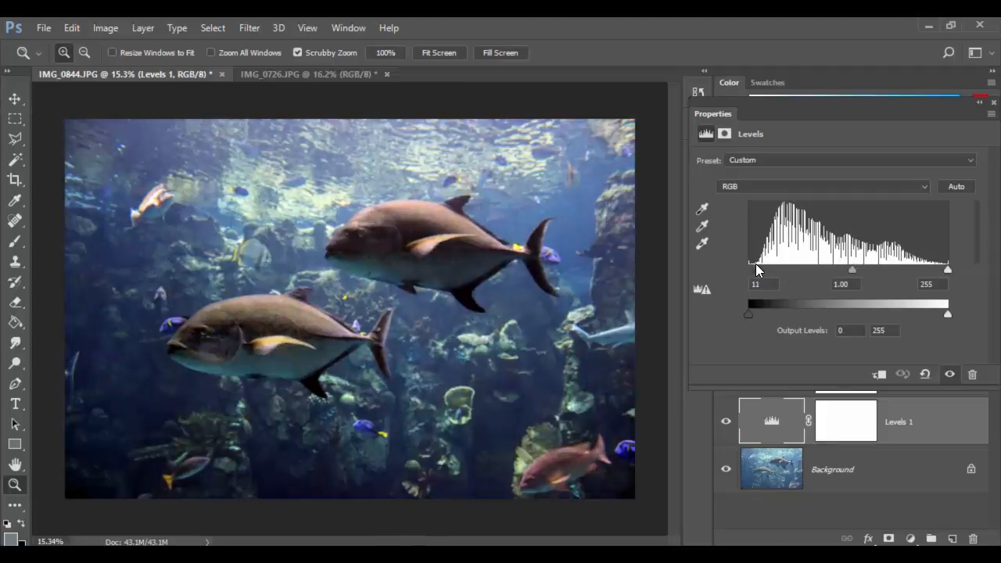
pyautogui.moveTo(755, 269); pyautogui.dragTo(749, 269)
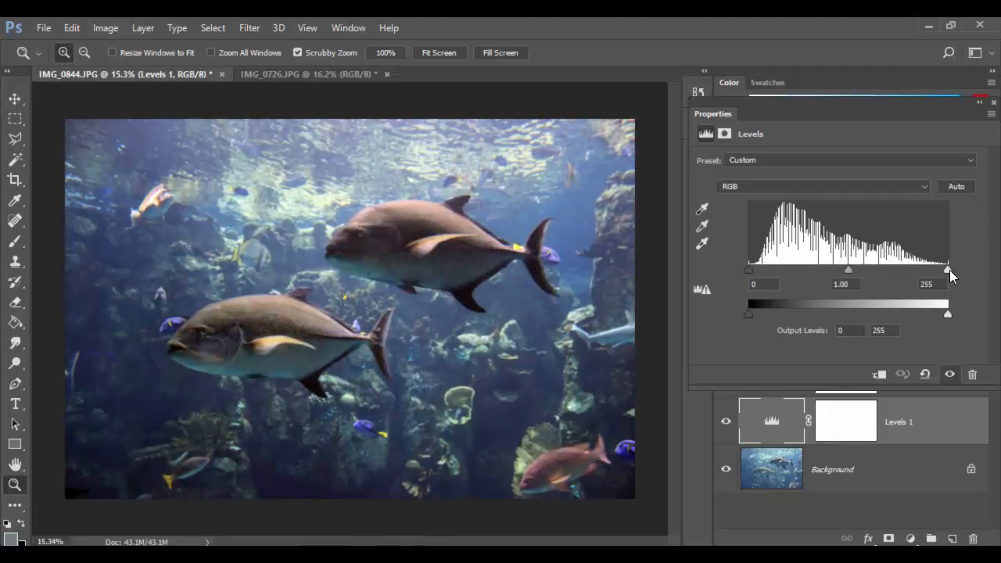
pyautogui.moveTo(947, 270); pyautogui.dragTo(903, 270)
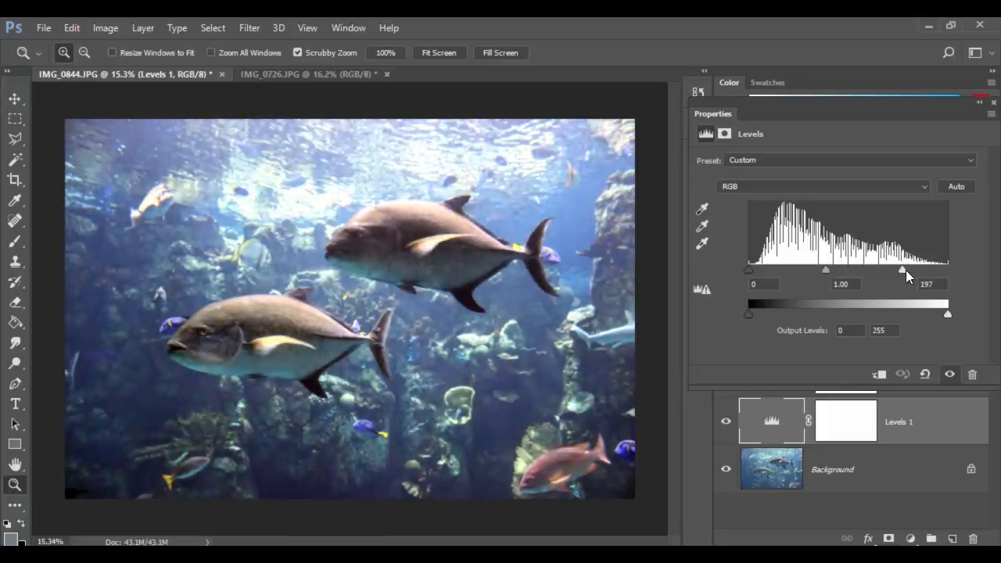
pyautogui.moveTo(903, 270); pyautogui.dragTo(946, 270)
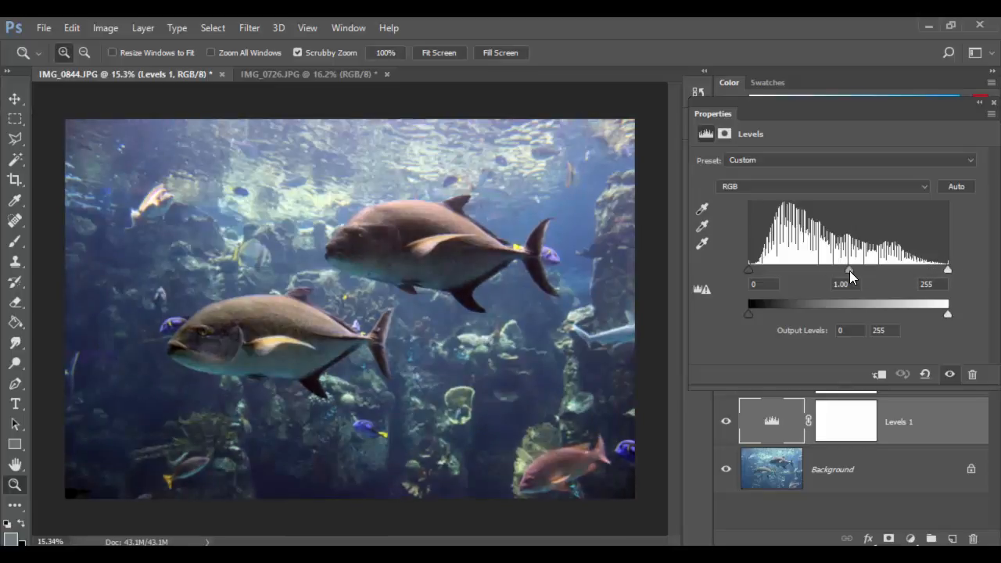
pyautogui.moveTo(847, 271); pyautogui.dragTo(857, 271)
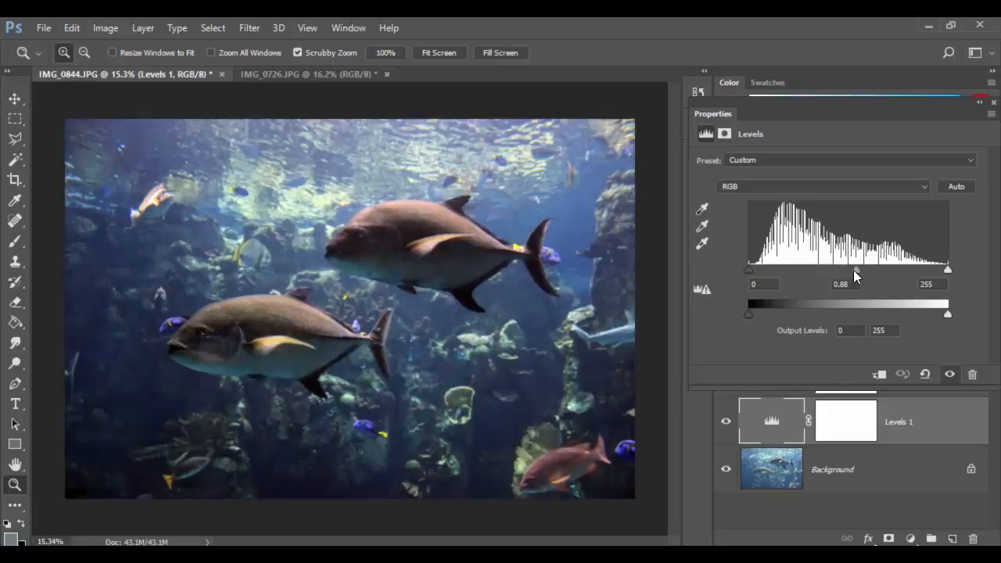
pyautogui.moveTo(849, 270); pyautogui.dragTo(845, 270)
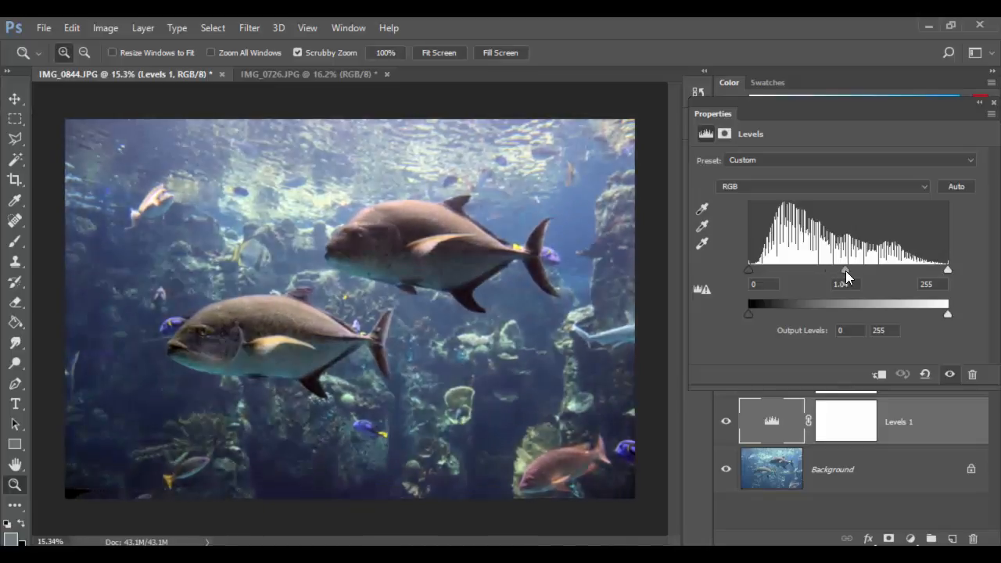
pyautogui.moveTo(845, 268); pyautogui.dragTo(840, 268)
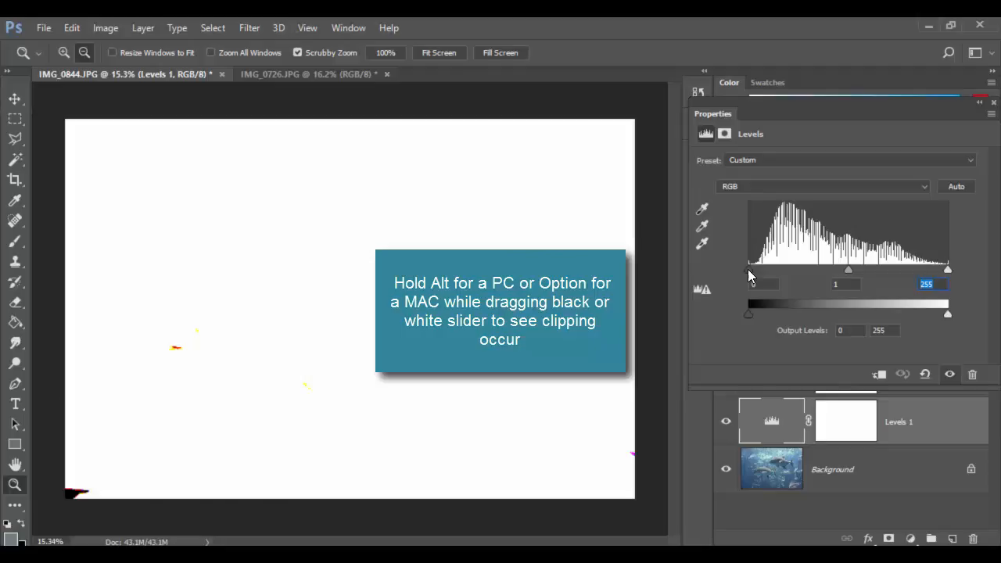
# Preview shadow clipping up to 26, then set the black input point to 13.
pyautogui.moveTo(748, 270); pyautogui.dragTo(757, 270)
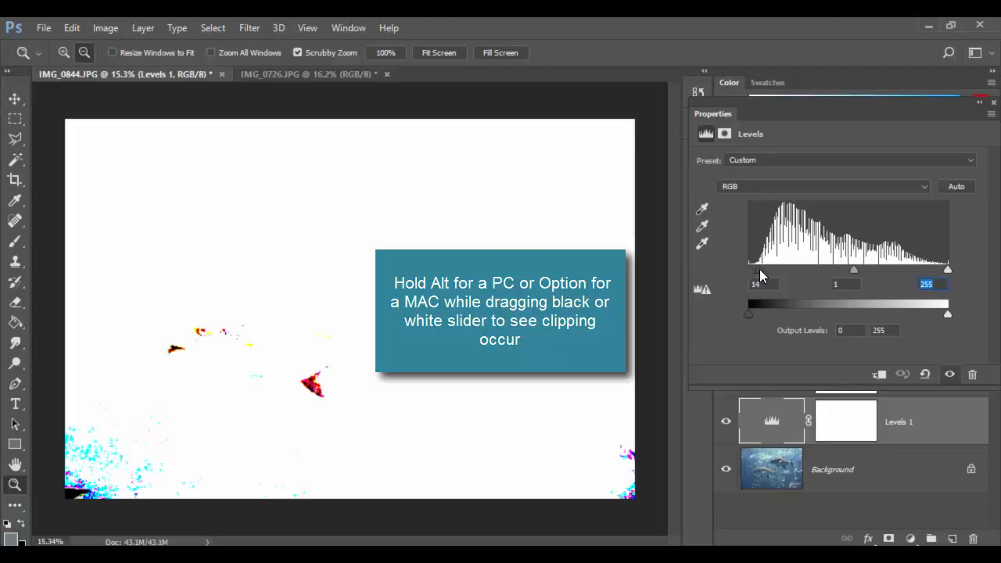
pyautogui.moveTo(749, 270); pyautogui.dragTo(764, 270)
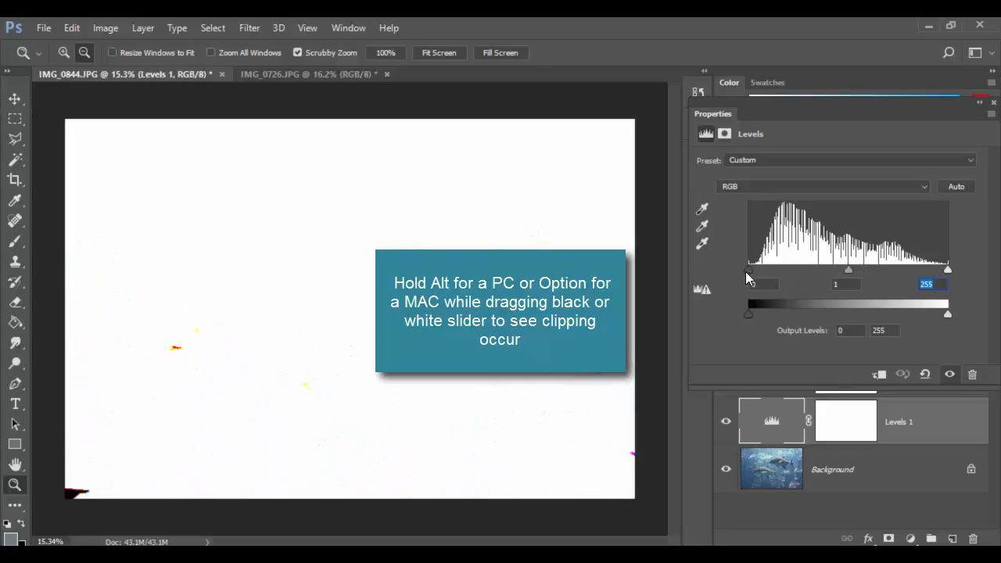
pyautogui.moveTo(749, 268); pyautogui.dragTo(762, 268)
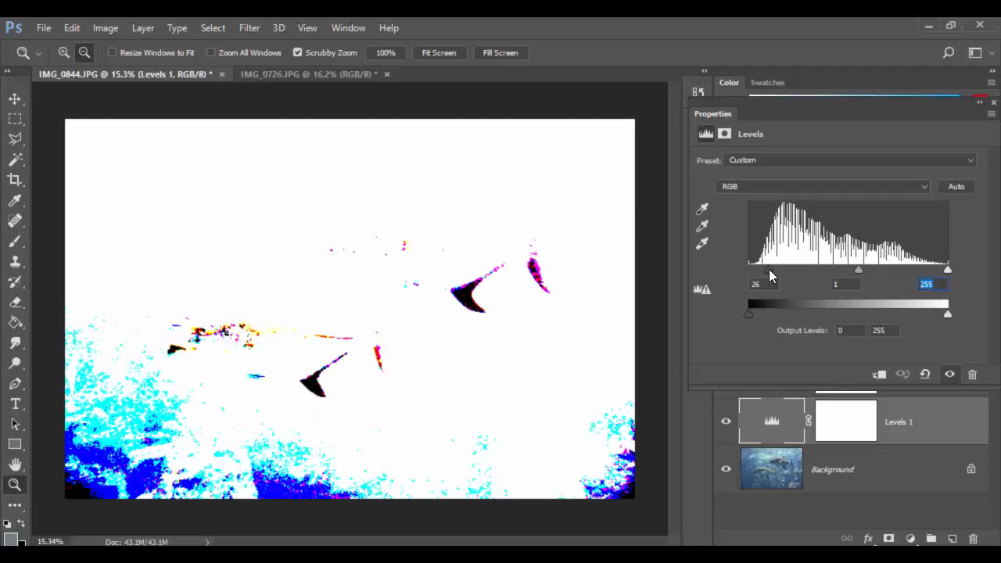
pyautogui.click(725, 421)
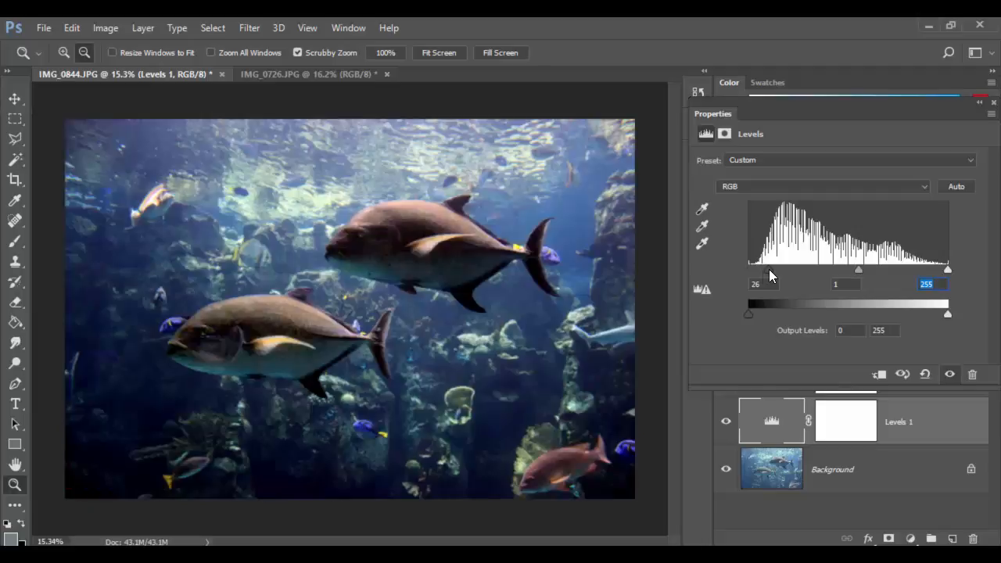
pyautogui.moveTo(464, 323)
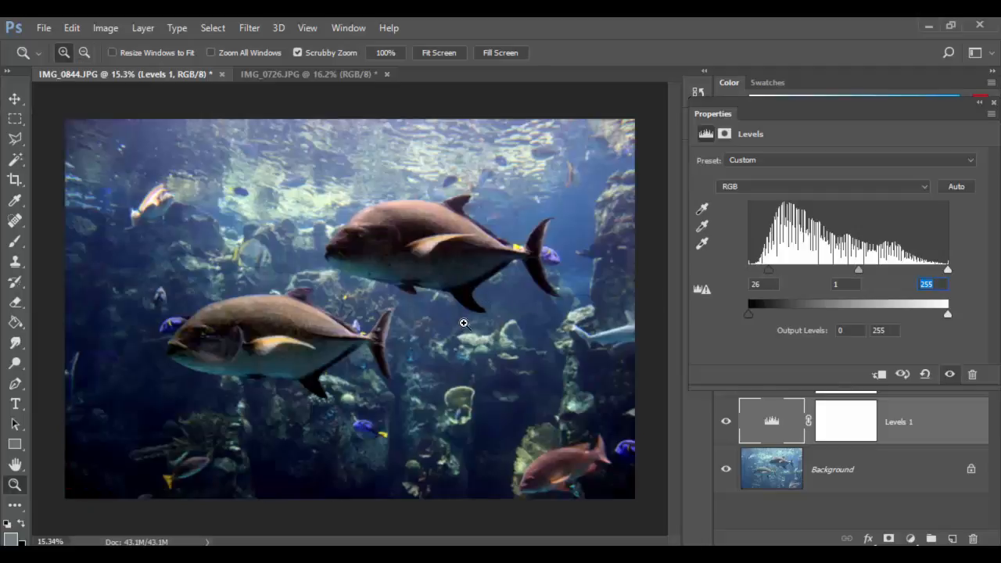
pyautogui.moveTo(484, 276)
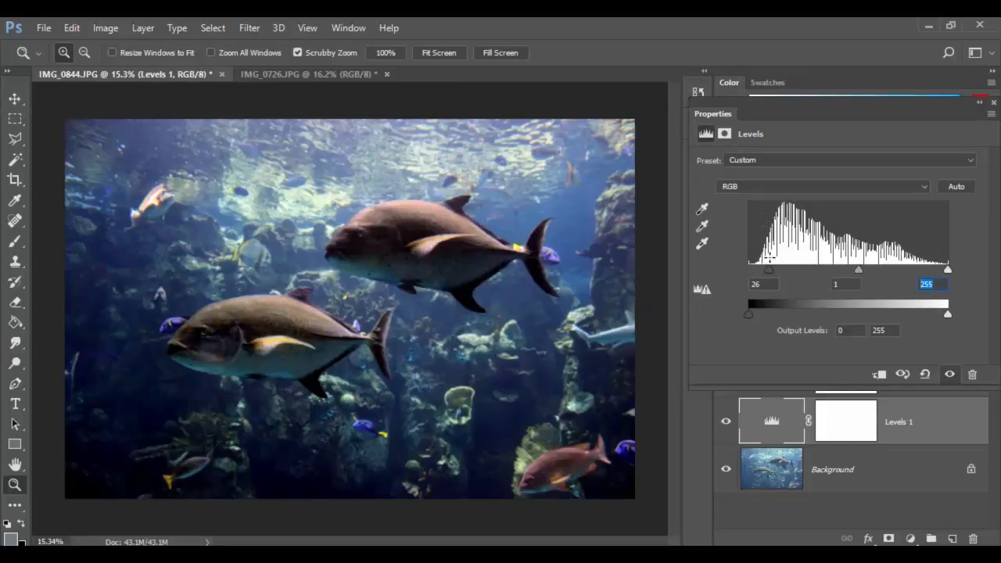
pyautogui.moveTo(769, 270); pyautogui.dragTo(753, 270)
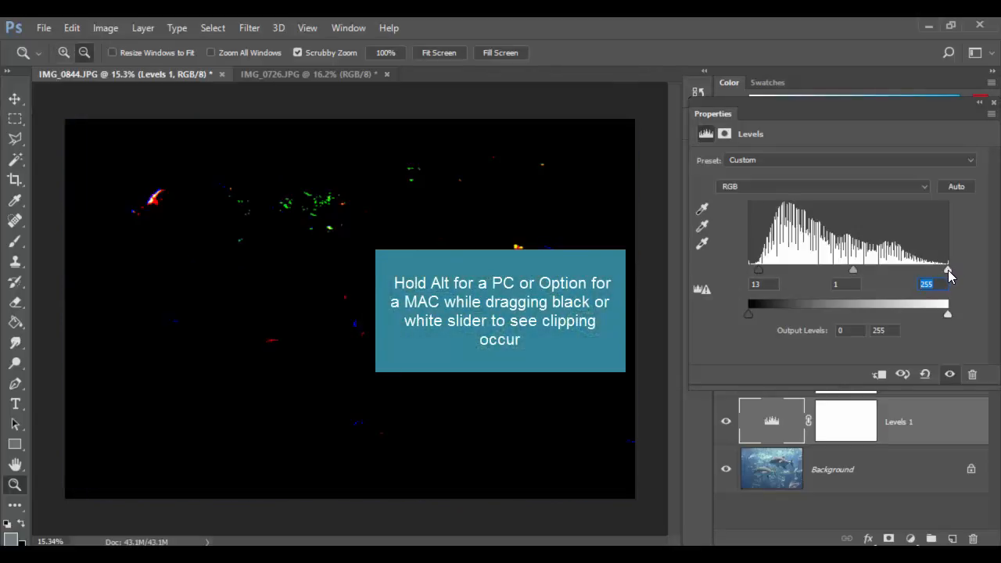
# Preview highlight clipping with the white input slider and settle it at 248.
pyautogui.moveTo(948, 268); pyautogui.dragTo(927, 269)
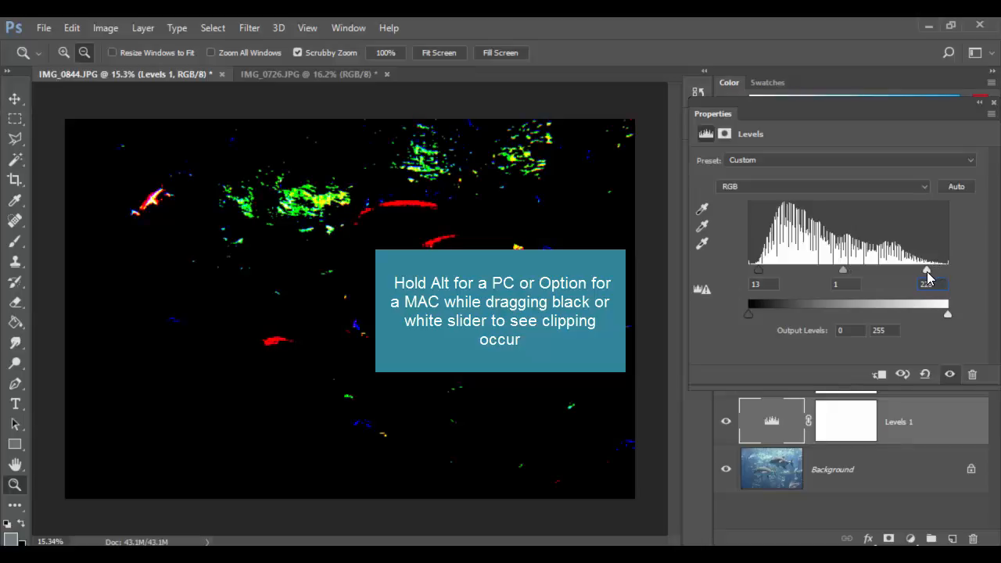
pyautogui.moveTo(927, 270); pyautogui.dragTo(915, 270)
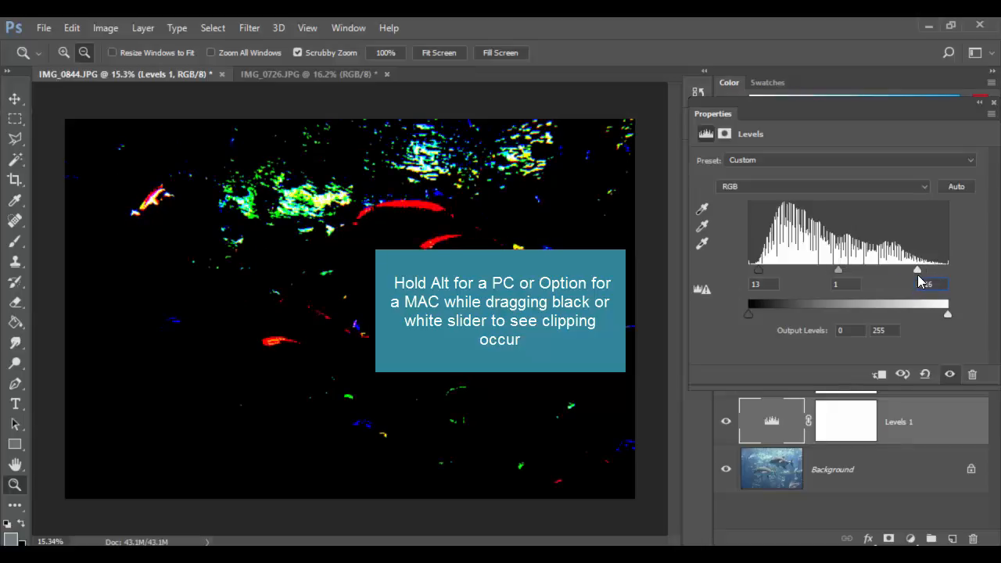
pyautogui.moveTo(946, 269); pyautogui.dragTo(865, 269)
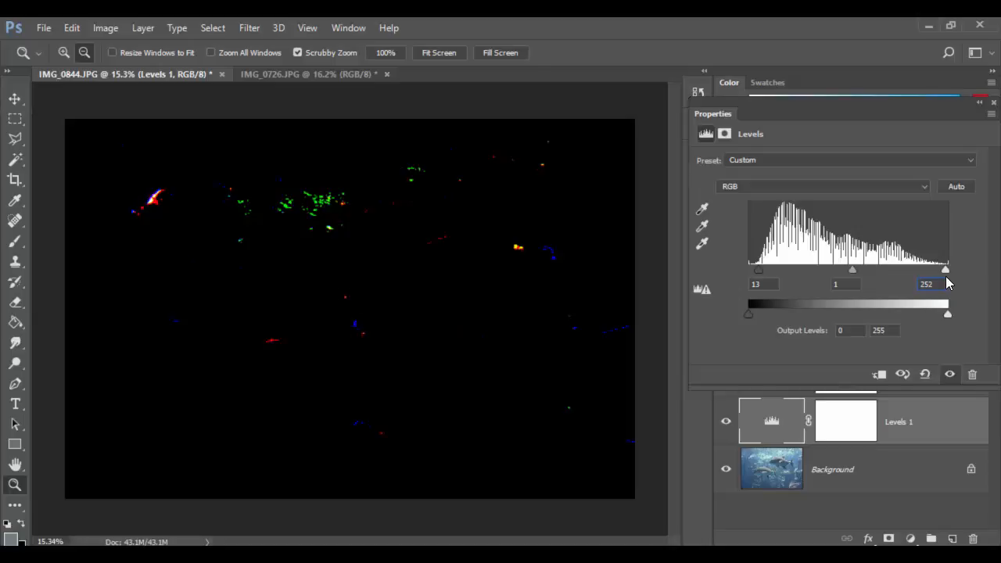
pyautogui.moveTo(945, 269); pyautogui.dragTo(931, 269)
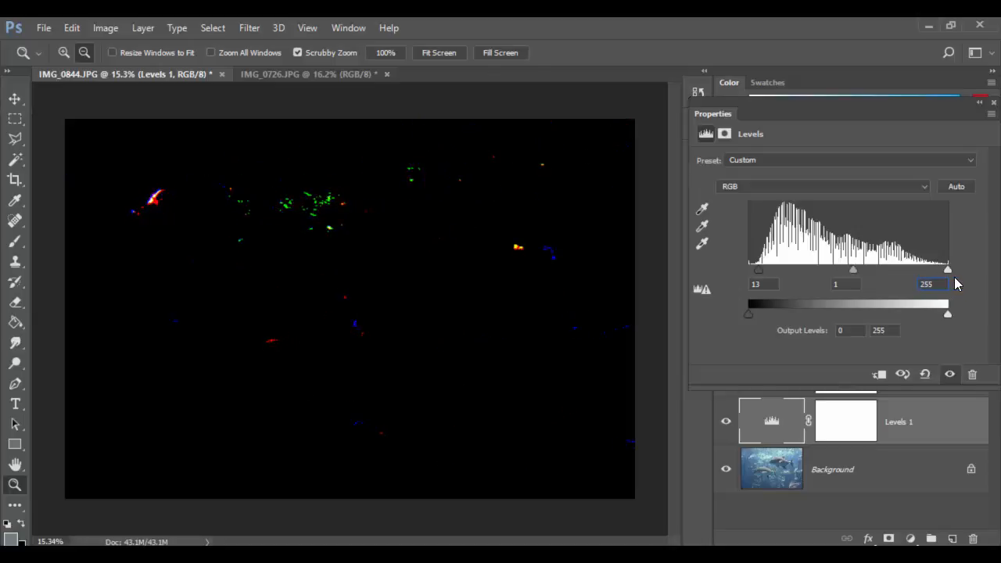
pyautogui.moveTo(948, 269); pyautogui.dragTo(930, 269)
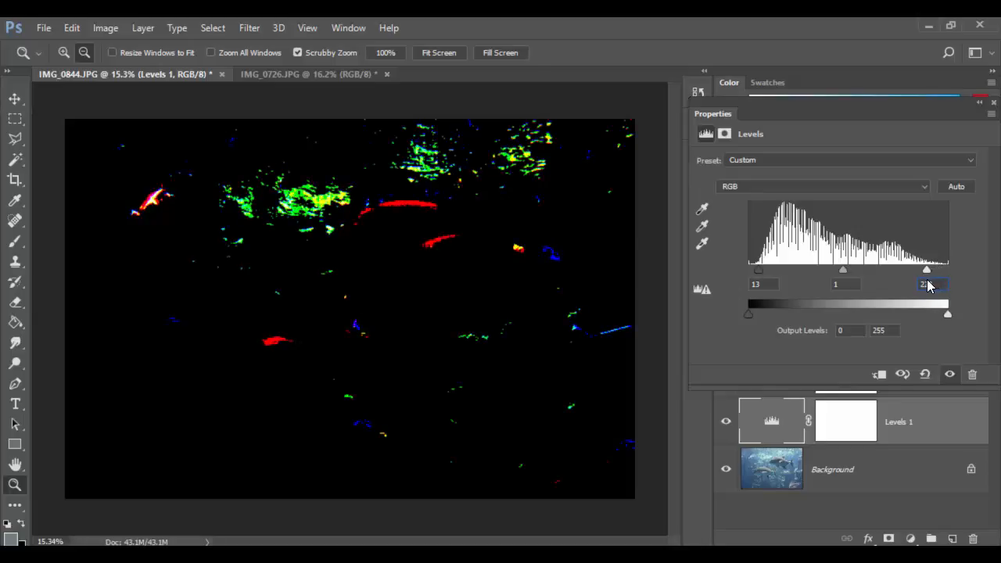
pyautogui.moveTo(927, 269); pyautogui.dragTo(947, 269)
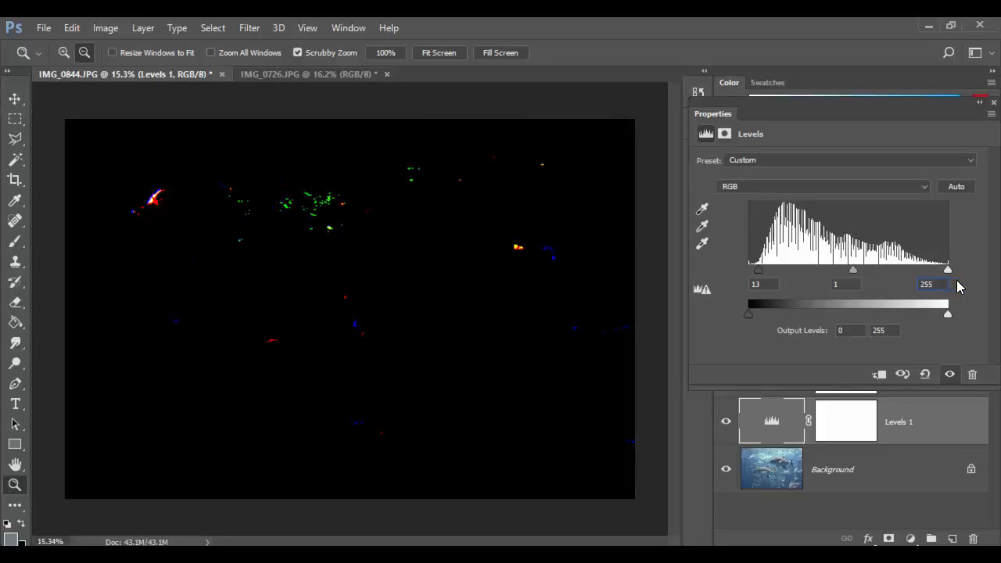
pyautogui.moveTo(948, 269); pyautogui.dragTo(942, 269)
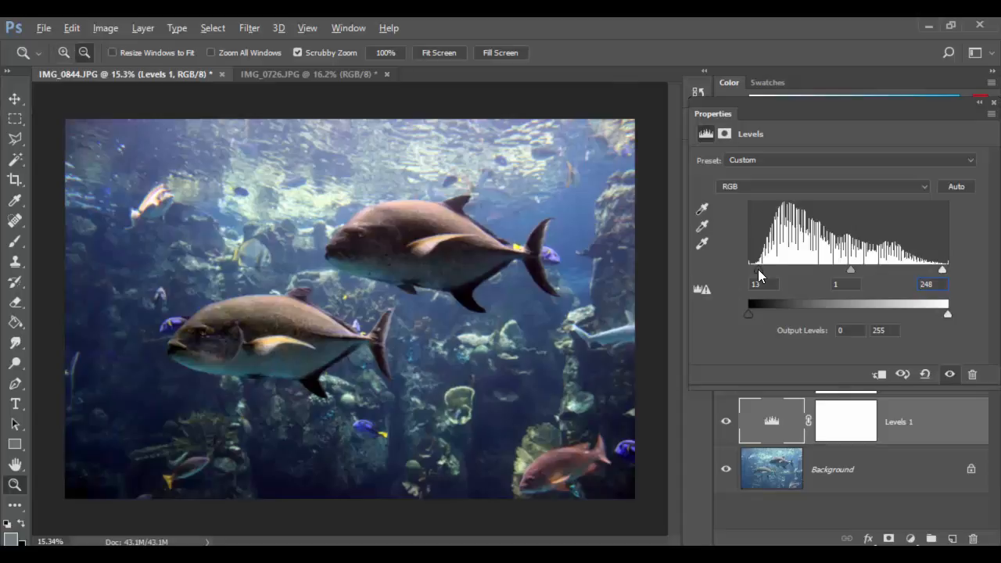
# Preview black-point clipping, then set the Levels inputs to black 19 and white 245.
pyautogui.moveTo(755, 269); pyautogui.dragTo(763, 269)
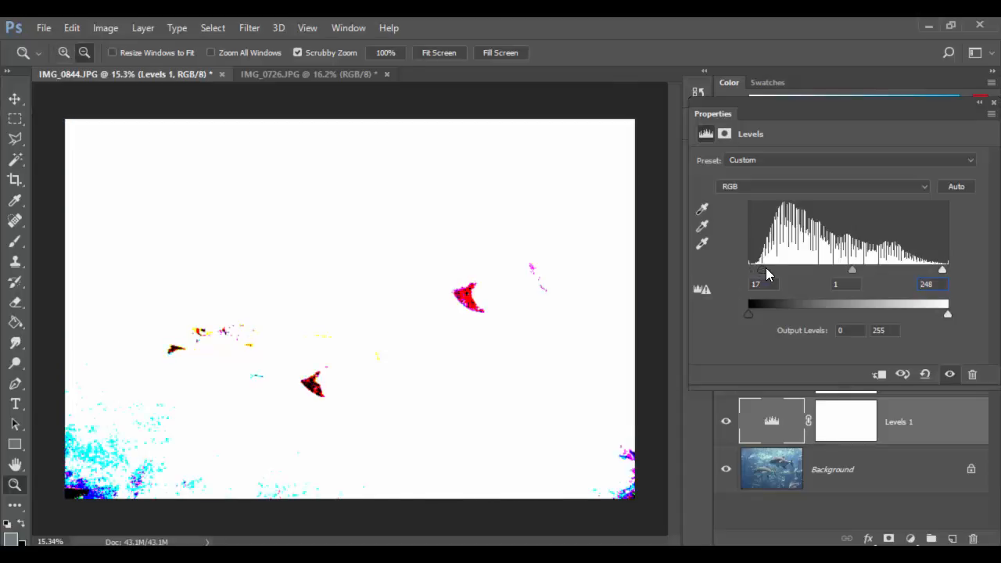
pyautogui.moveTo(761, 270); pyautogui.dragTo(751, 269)
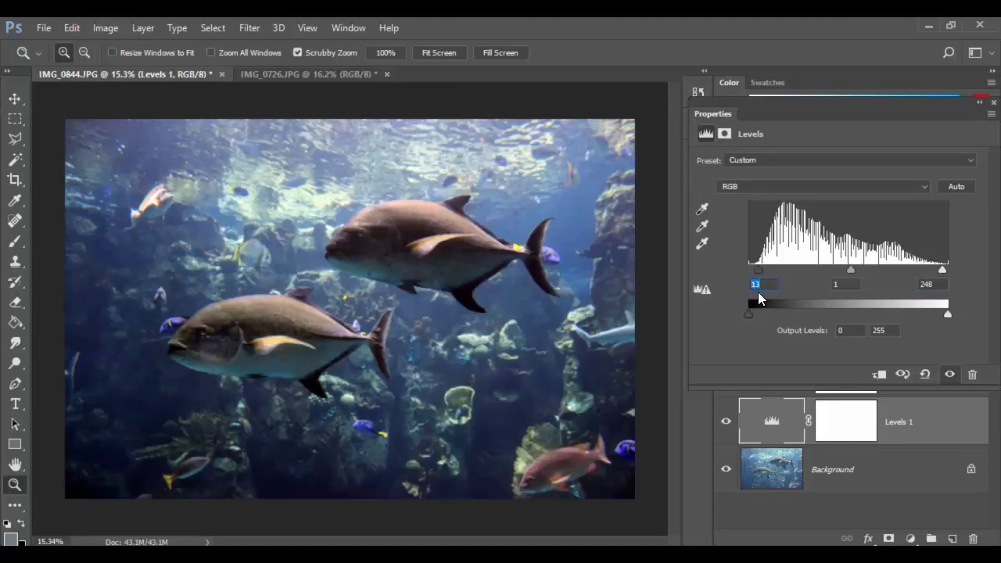
pyautogui.click(756, 284)
pyautogui.write('19')
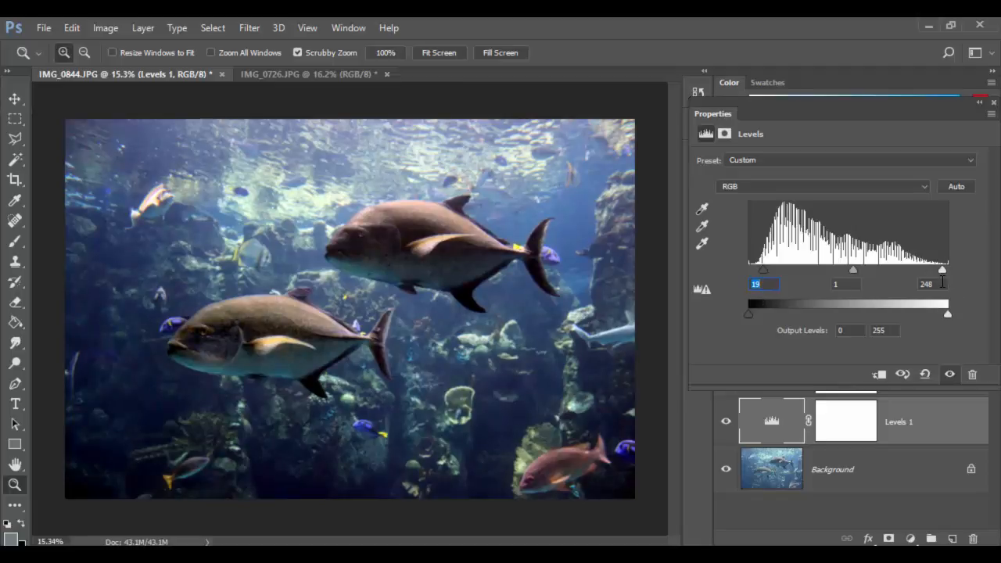
pyautogui.tripleClick(926, 284)
pyautogui.write('245')
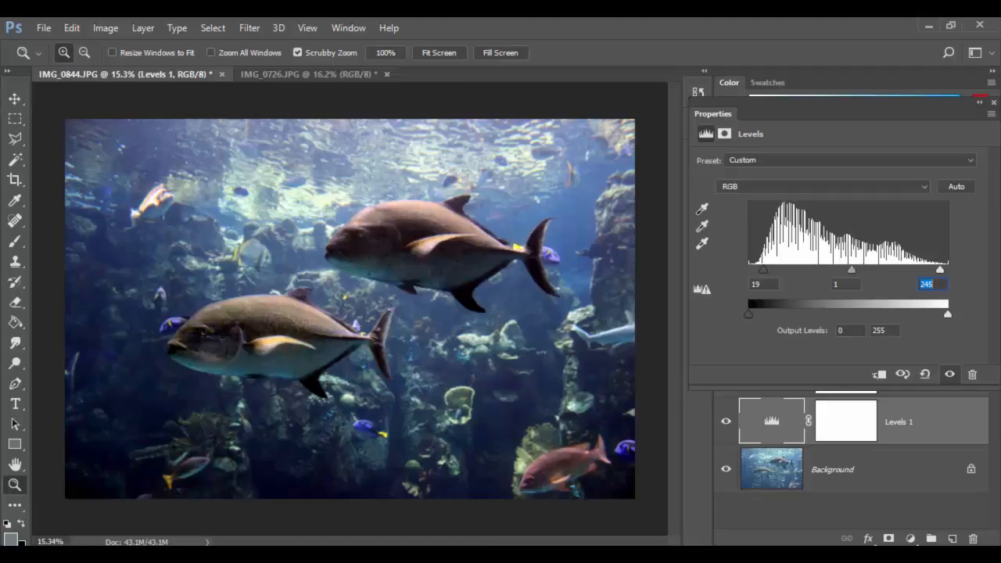
pyautogui.click(726, 420)
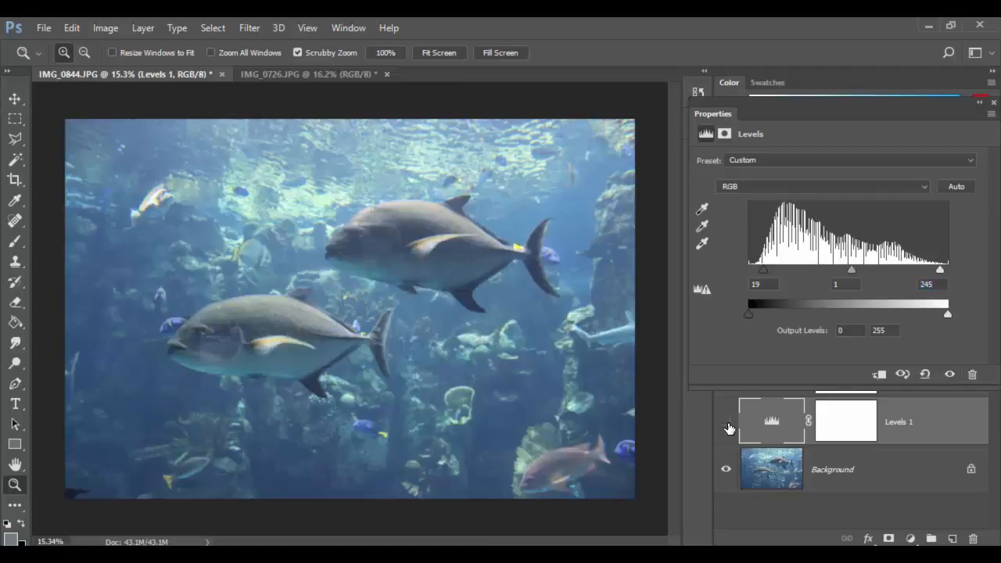
pyautogui.click(726, 420)
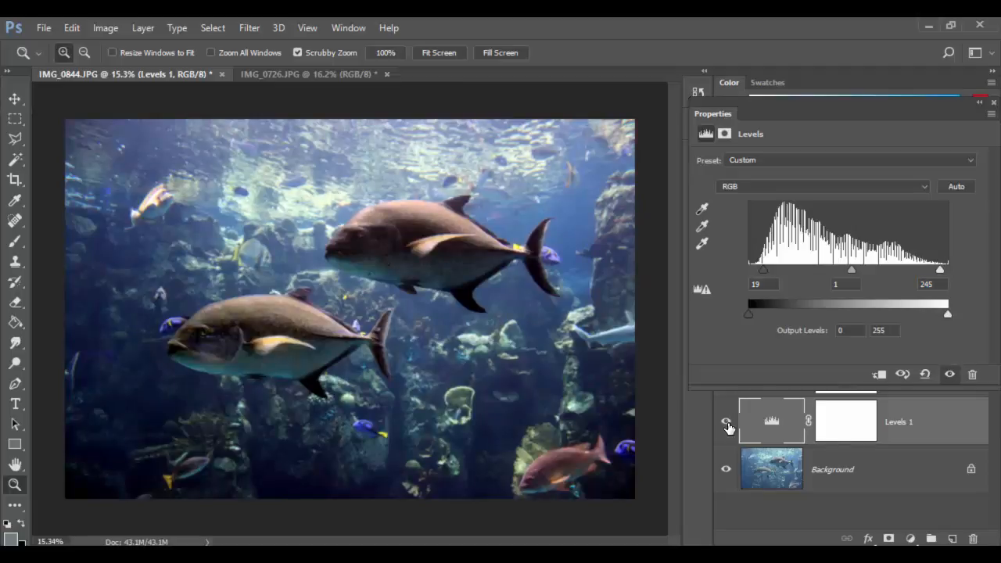
pyautogui.click(726, 423)
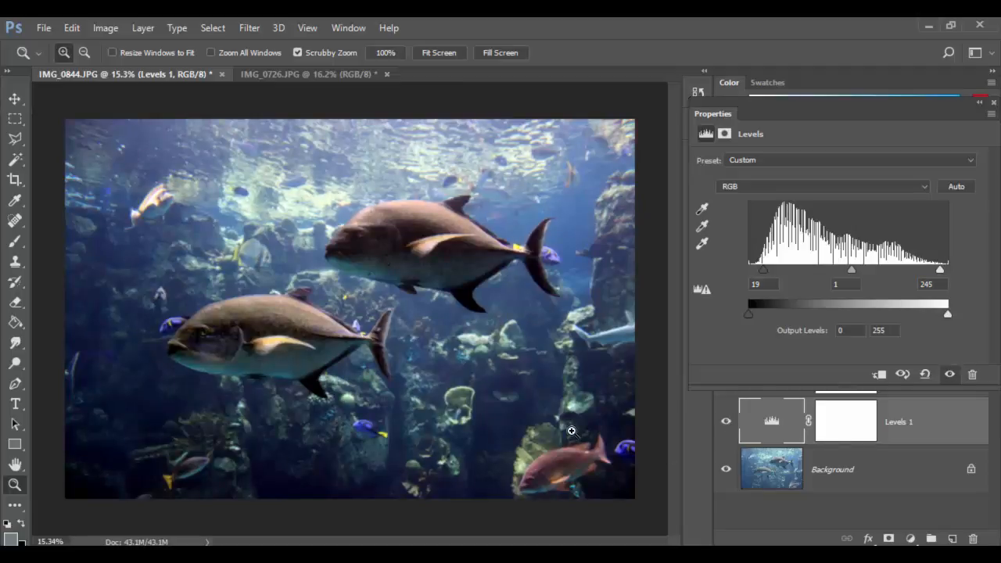
pyautogui.moveTo(806, 357)
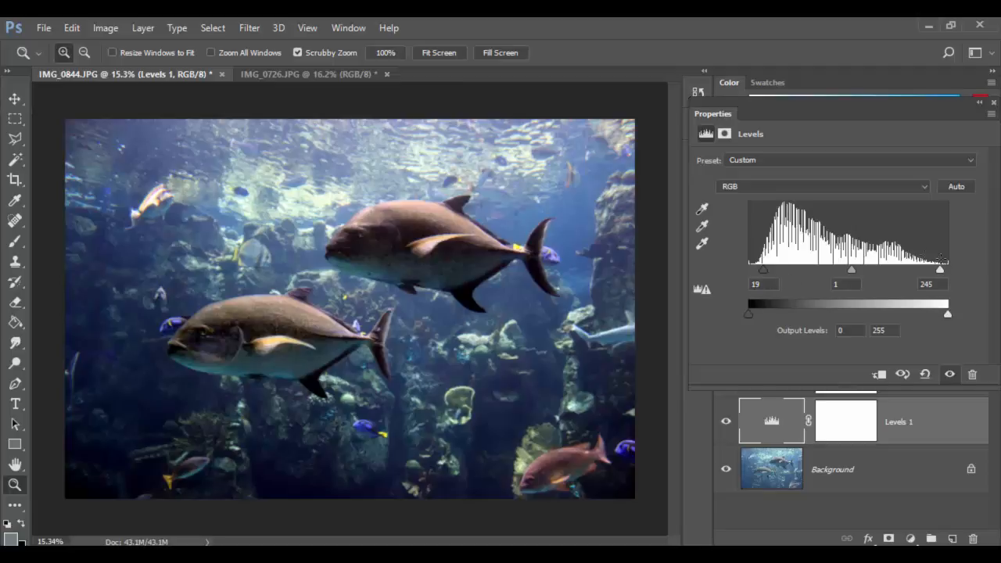
pyautogui.moveTo(808, 360)
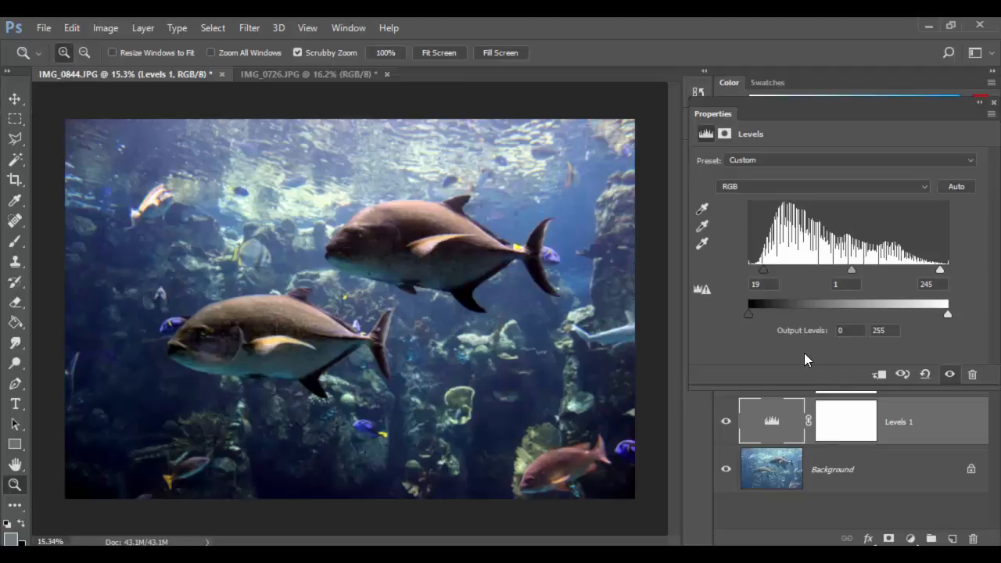